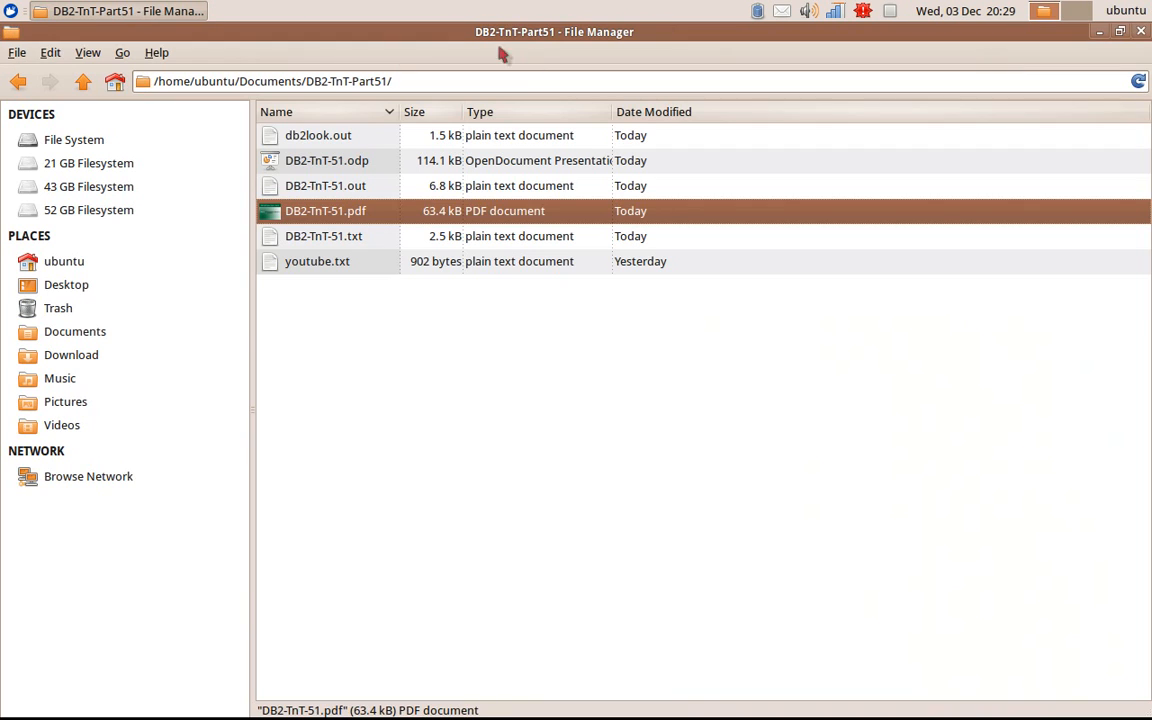
Step: Open the DB2-TnT-51.txt SQL script in Leafpad from the DB2-TnT-Part51 folder
click(323, 236)
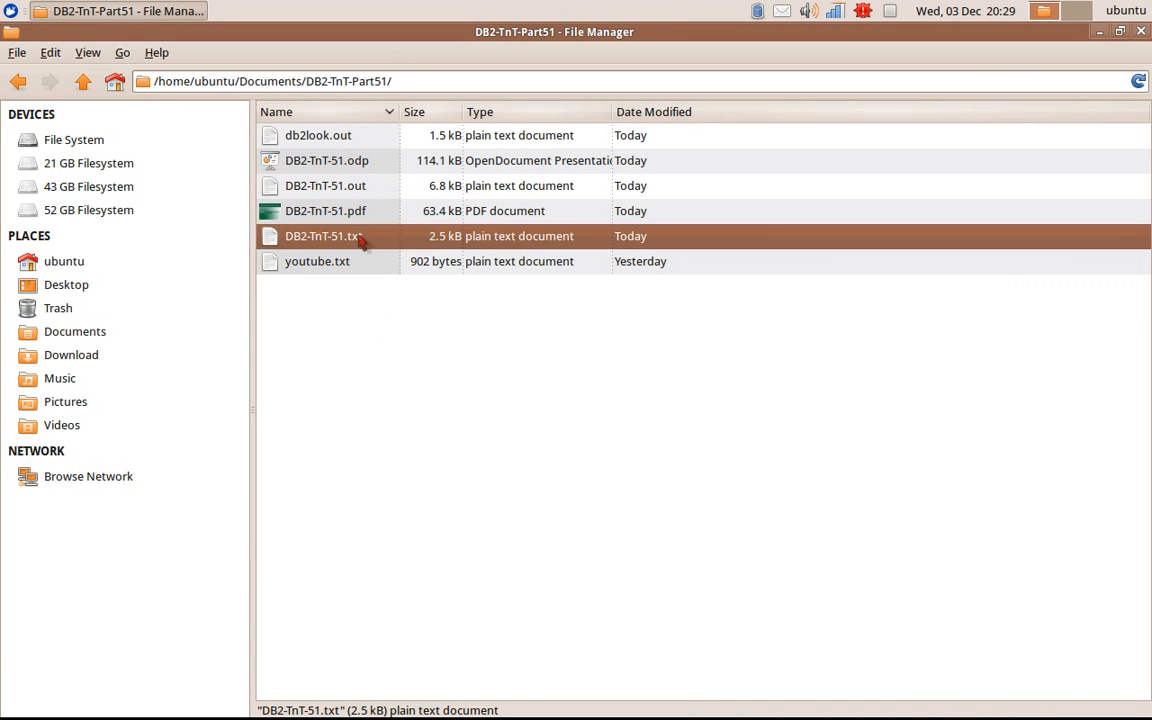
double_click(323, 236)
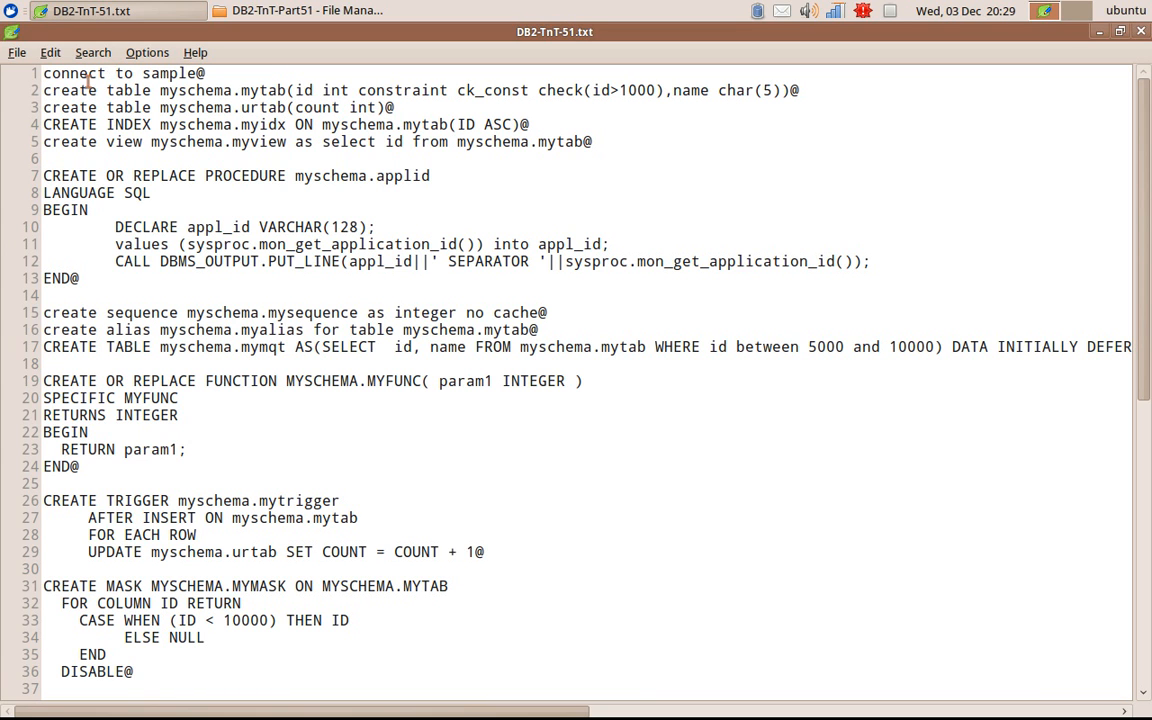
drag(88, 73, 178, 73)
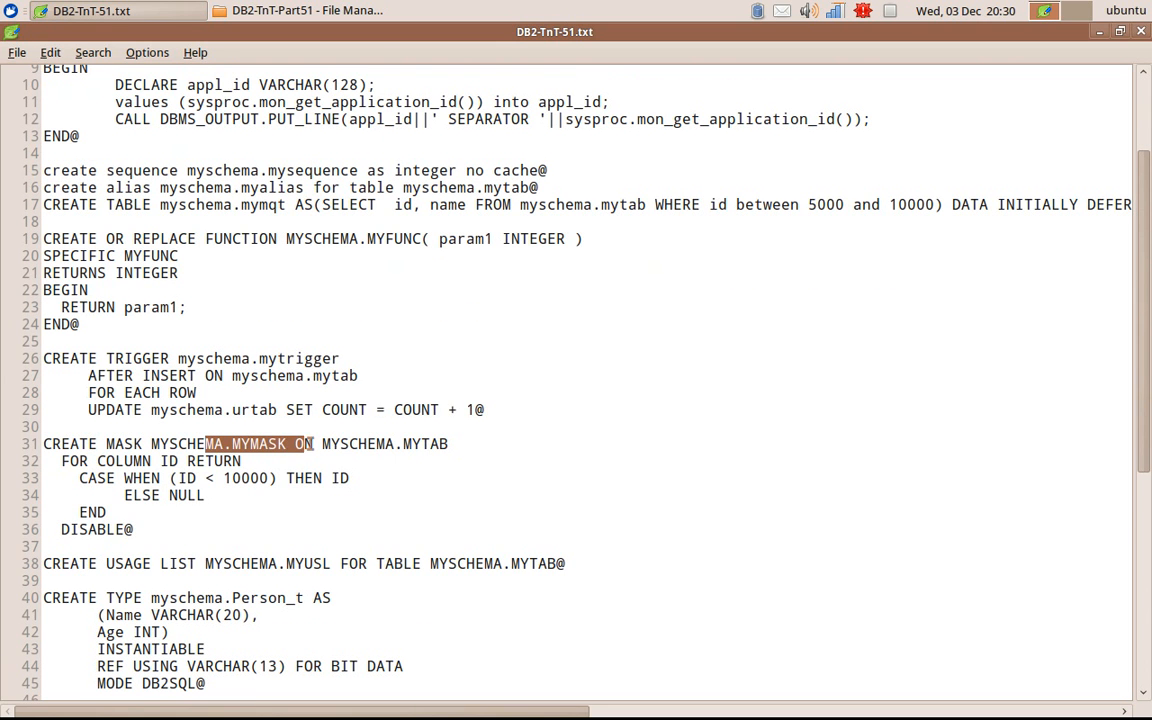
drag(313, 443, 350, 443)
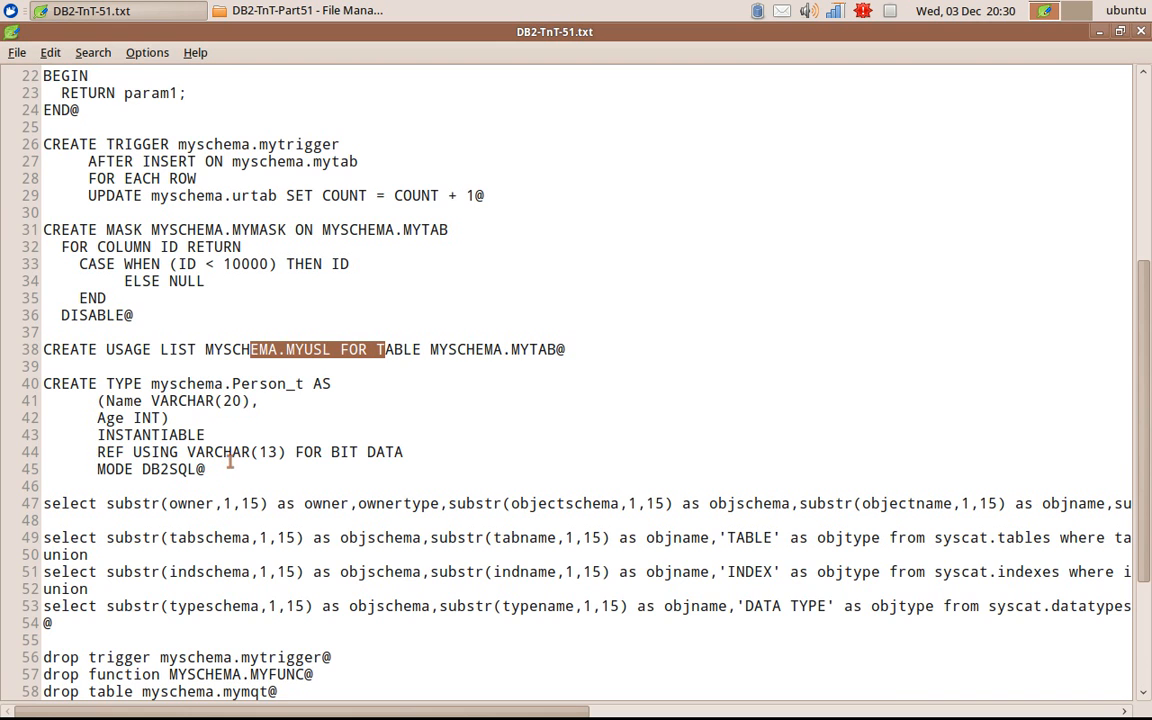
scroll(down, 3)
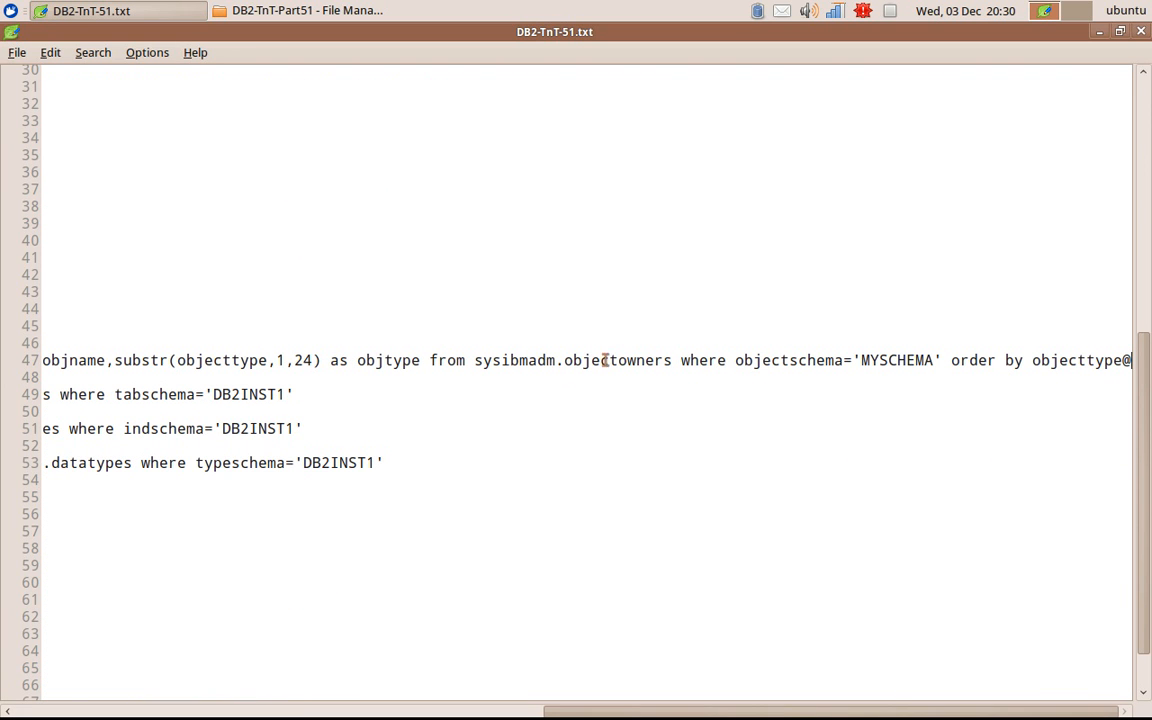
Step: Review the tables query with its substr owner call and the closing drop statements
drag(484, 360, 690, 360)
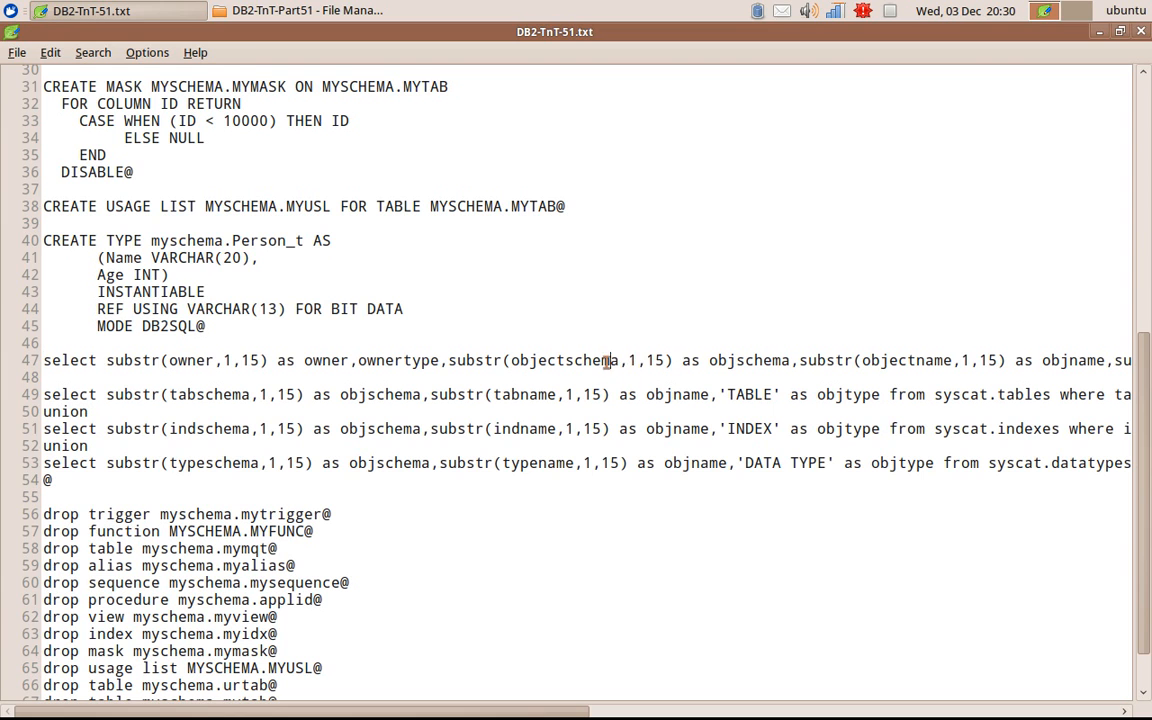
mouse_move(930, 360)
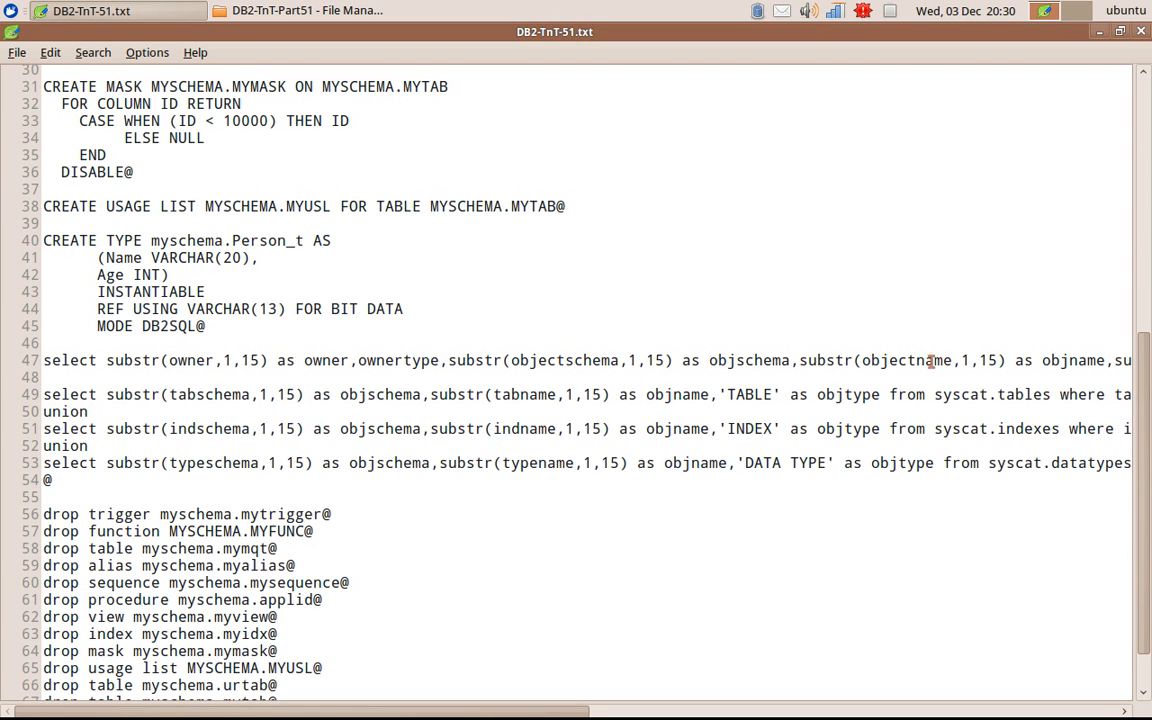
mouse_move(386, 393)
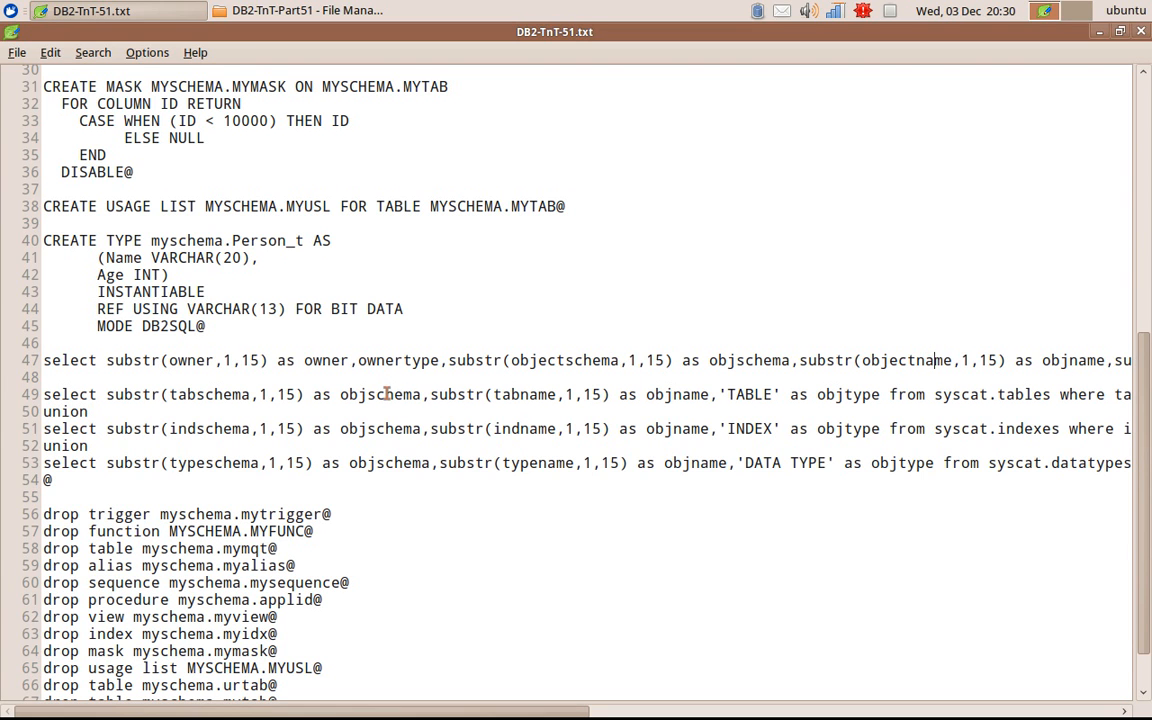
drag(383, 394, 683, 394)
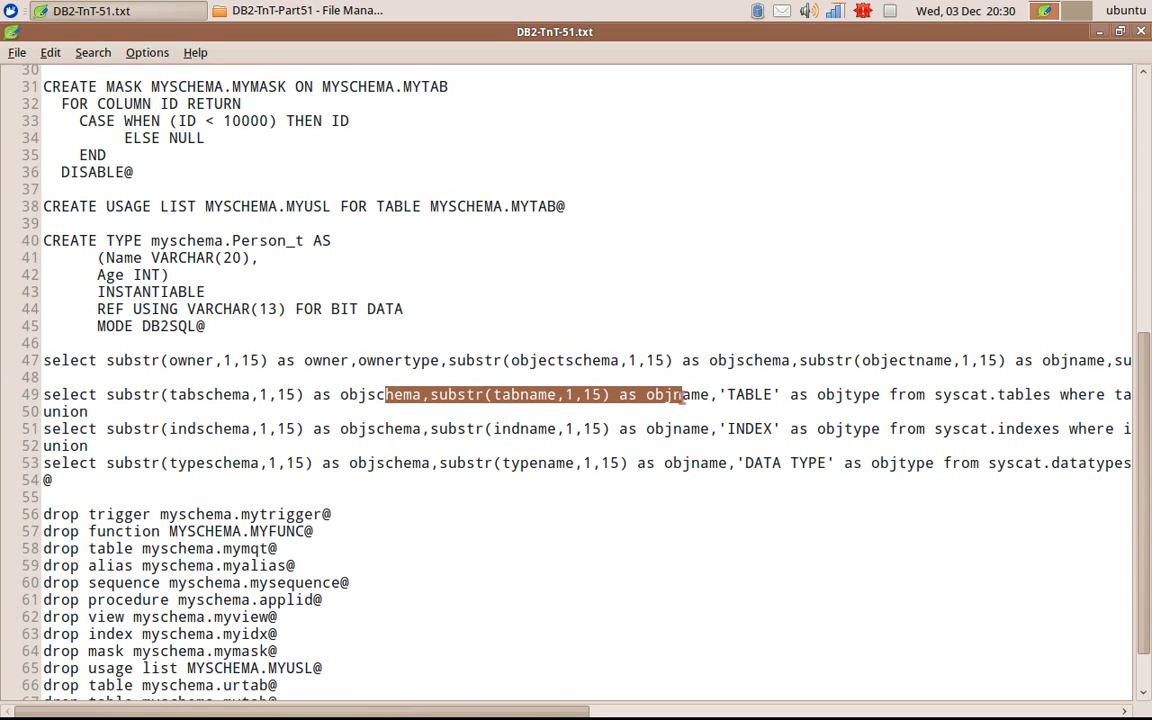
double_click(963, 394)
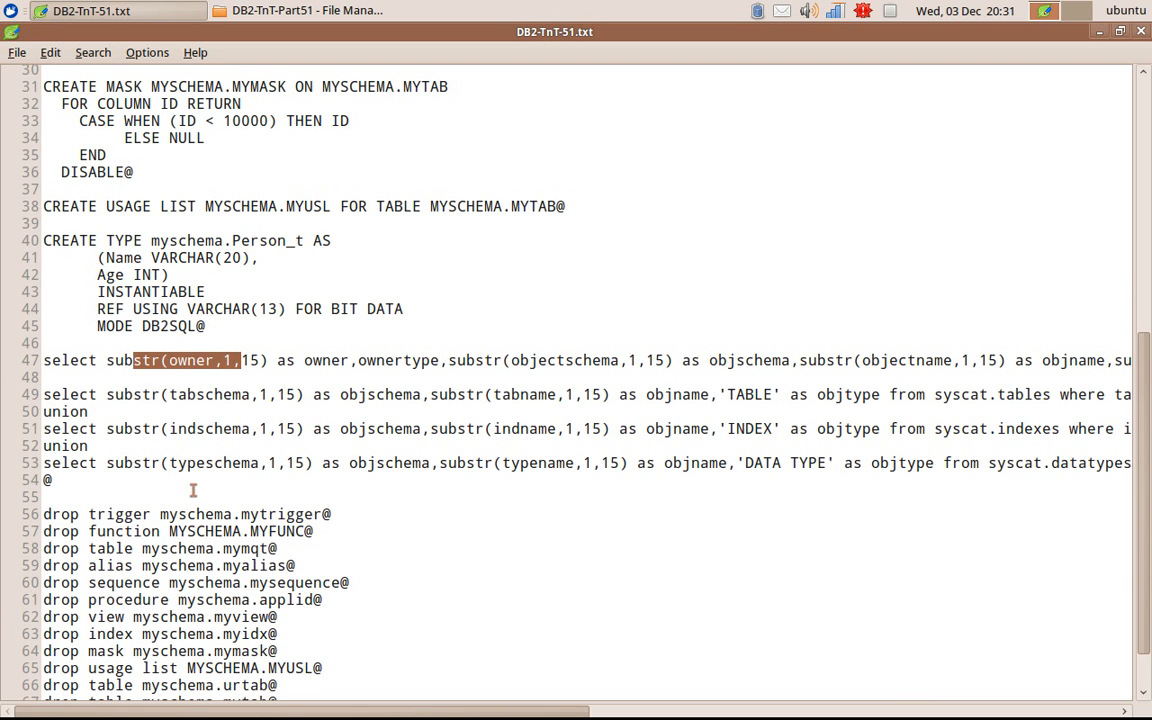
scroll(down, 3)
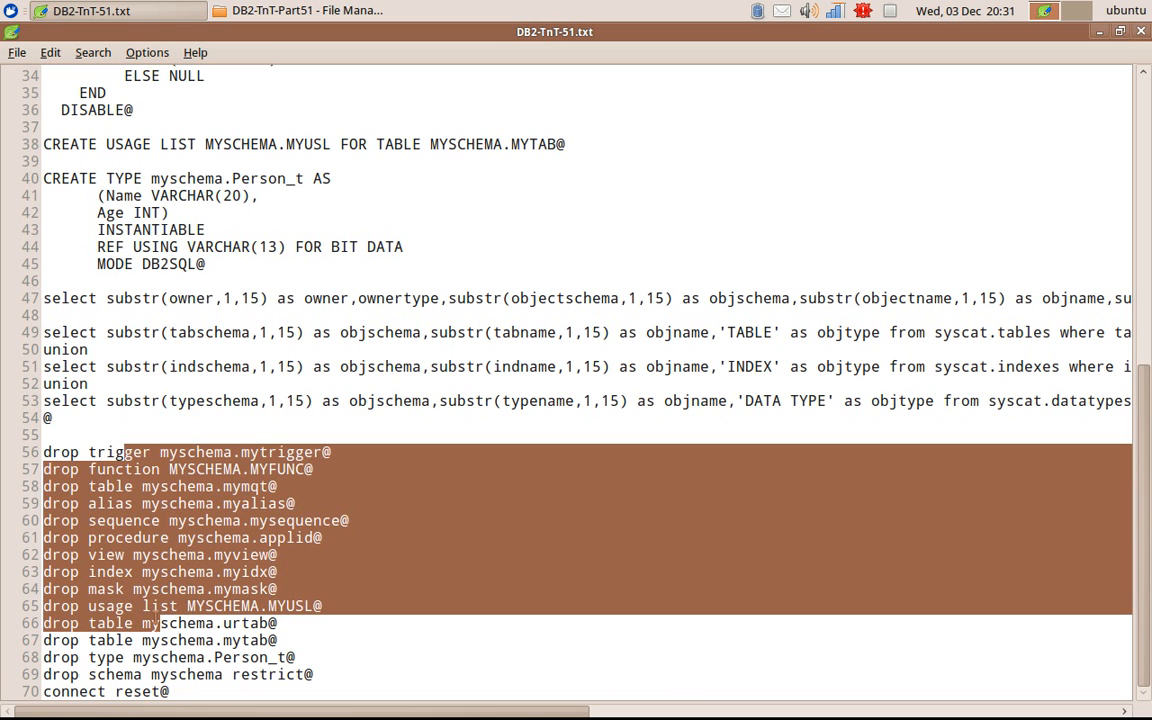
mouse_move(1065, 118)
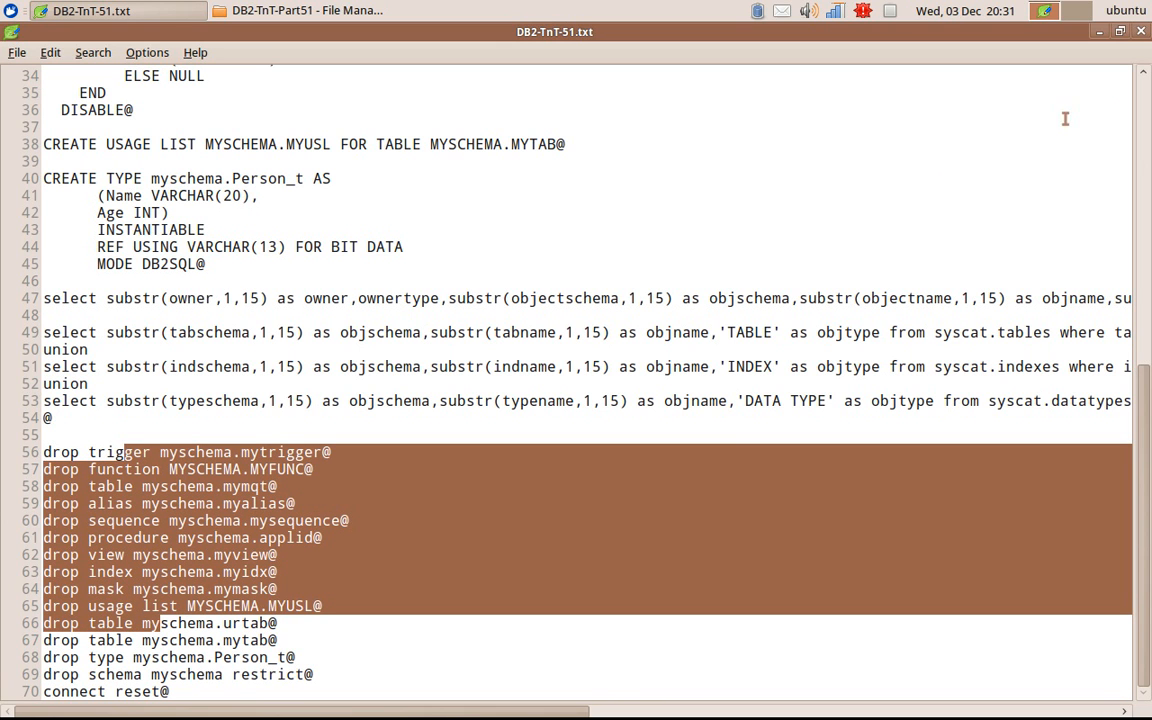
mouse_move(993, 90)
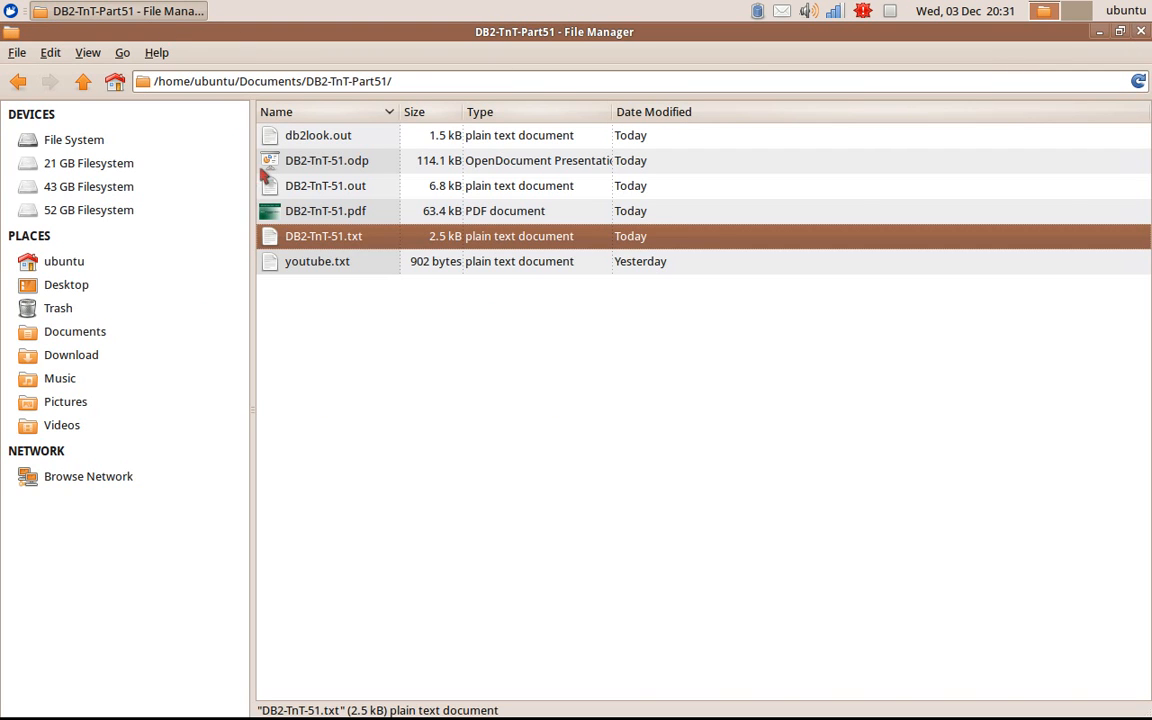
Step: Open the DB2-TnT-51.out output listing from File Manager
click(327, 160)
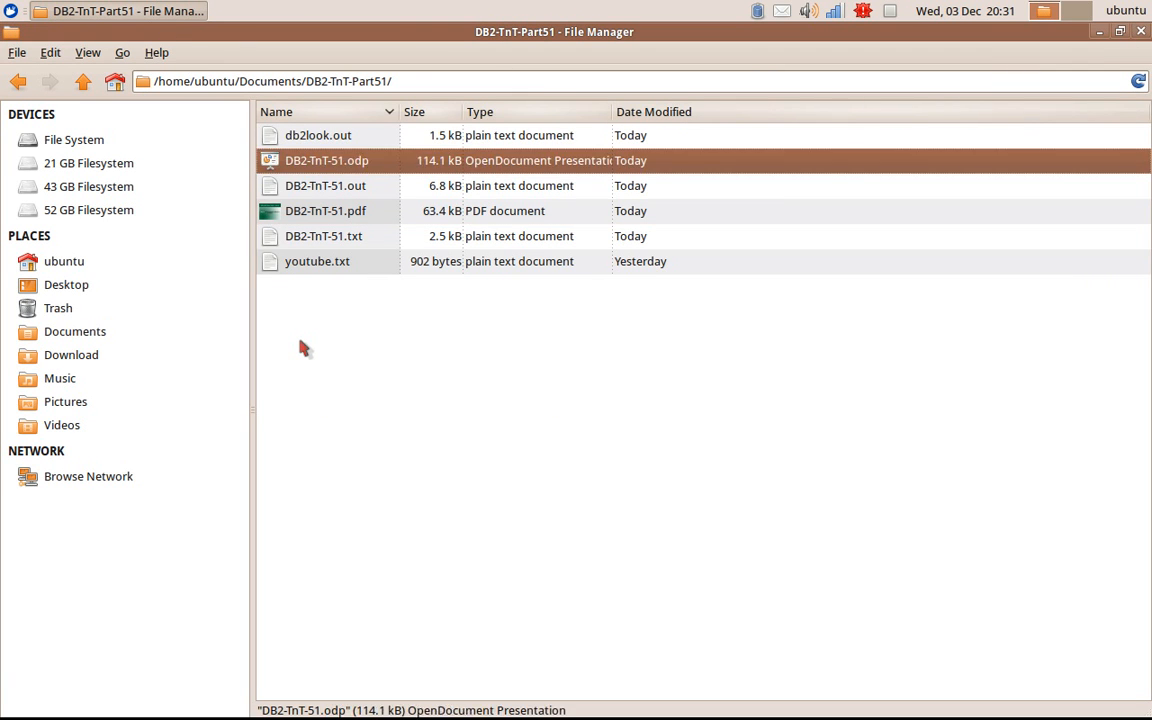
click(325, 185)
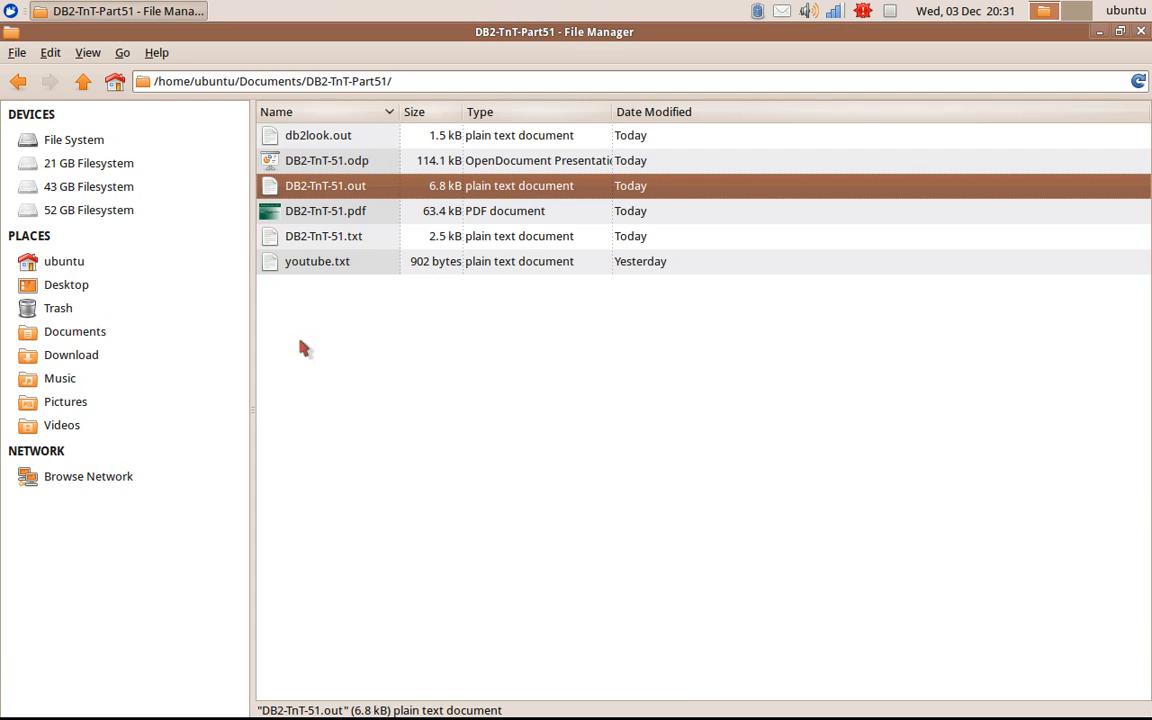
double_click(325, 185)
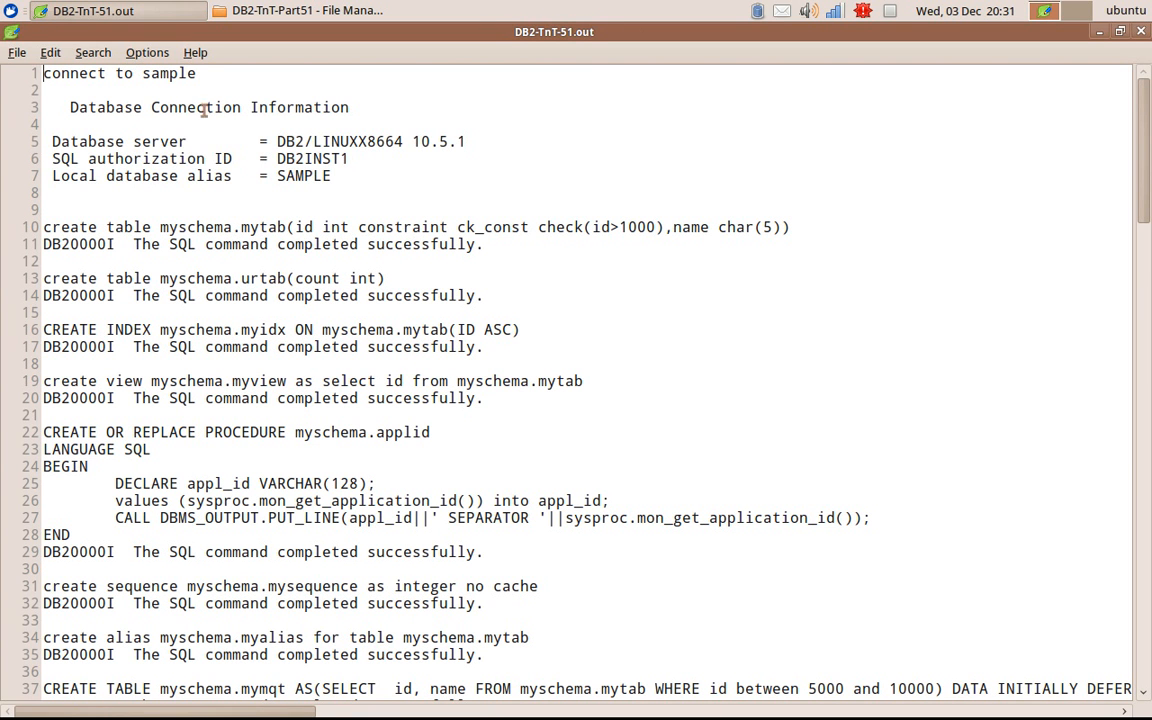
Step: Highlight the objectowners source and MYSCHEMA filter, then scroll to the 29-record result
double_click(270, 227)
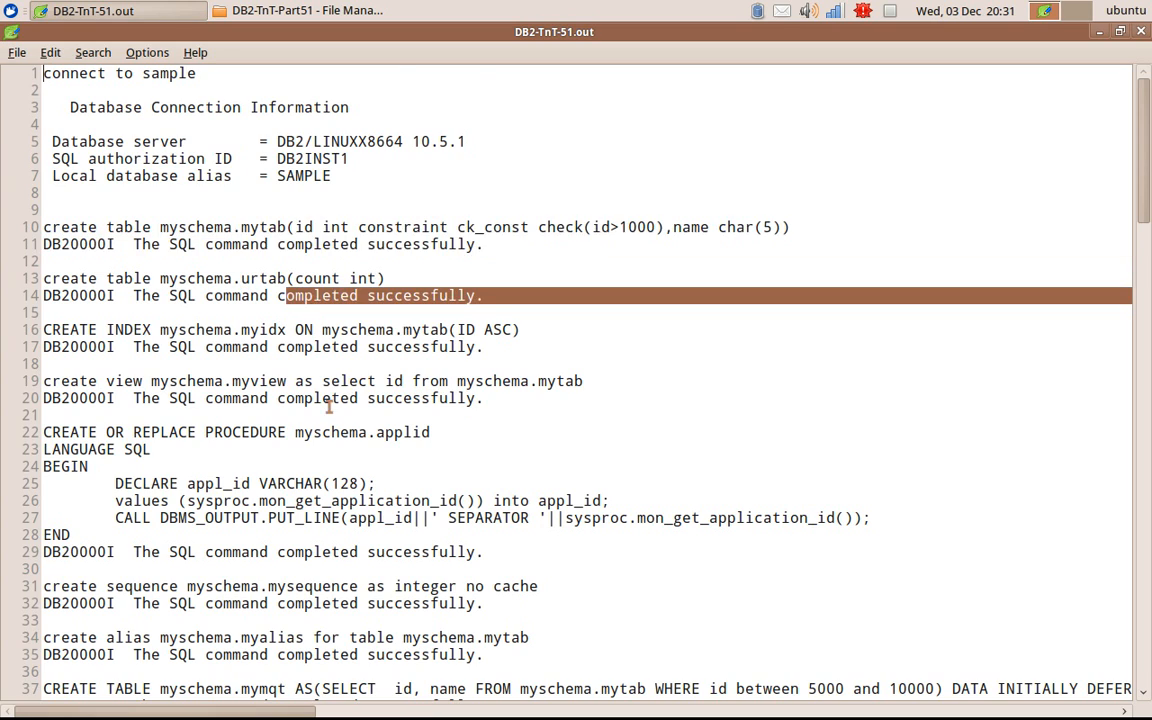
scroll(down, 3)
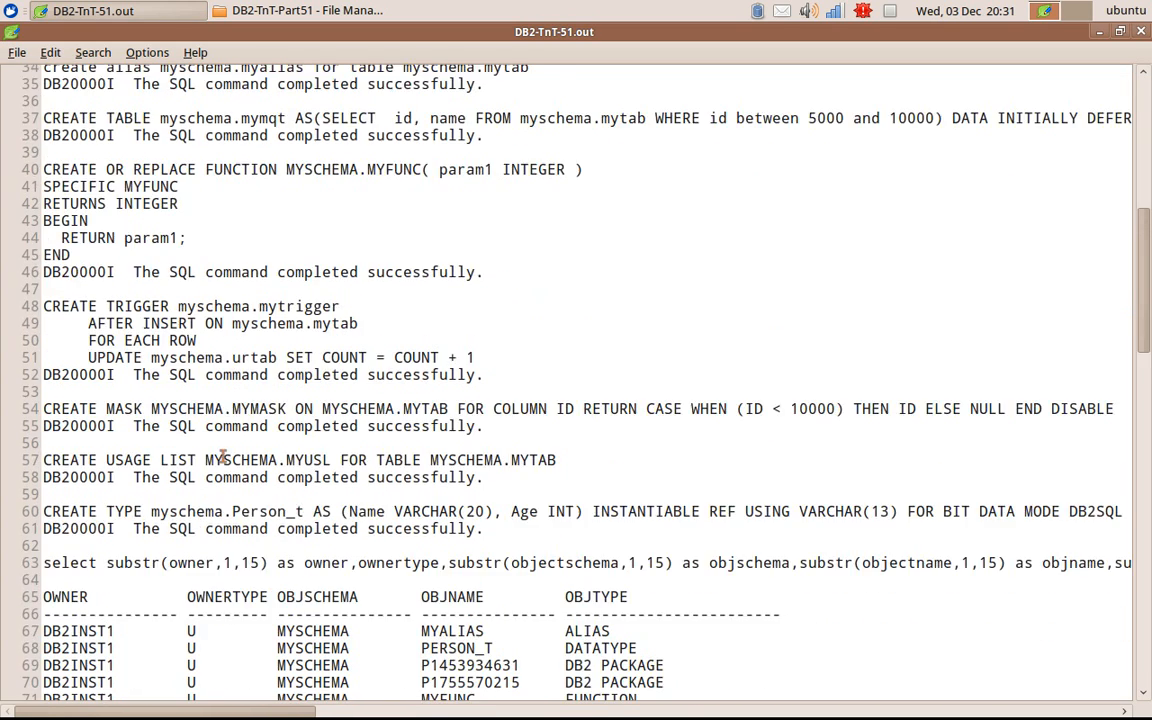
scroll(down, 3)
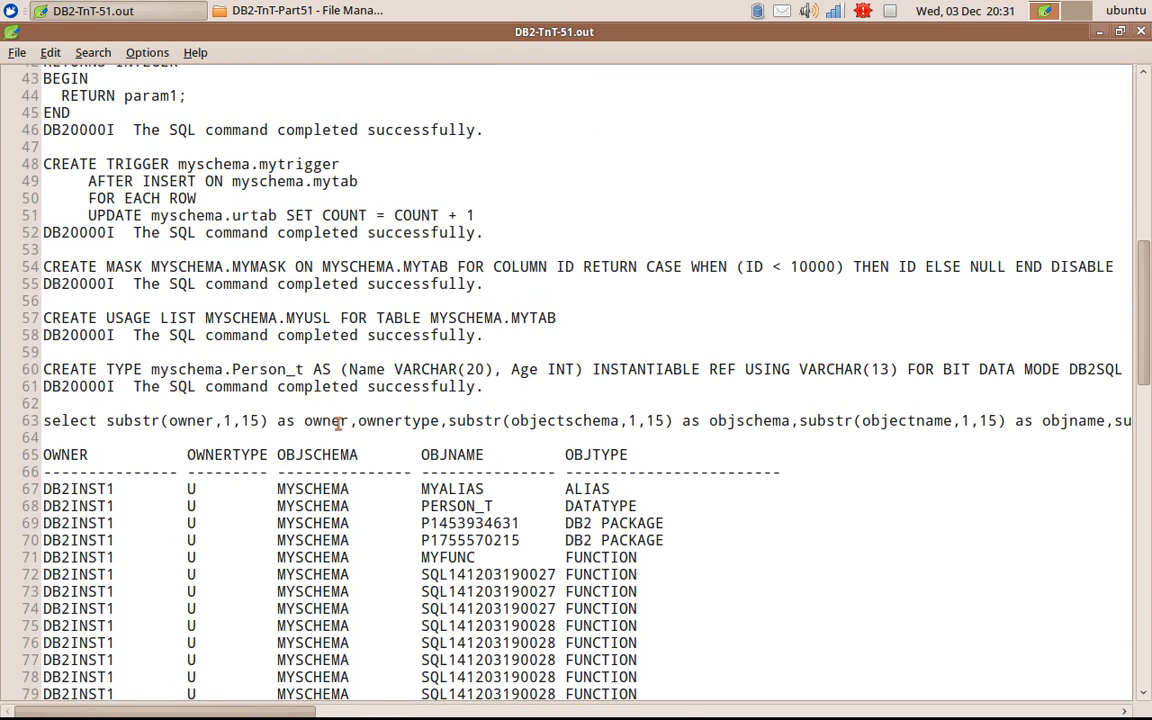
double_click(398, 420)
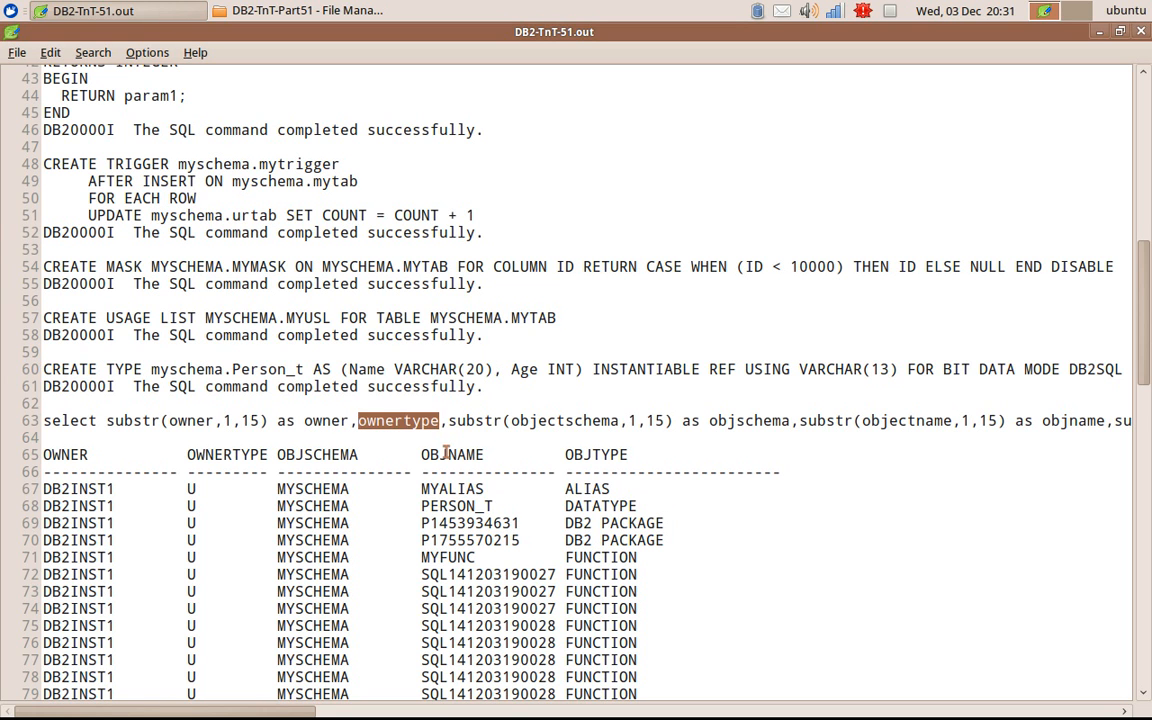
mouse_move(210, 369)
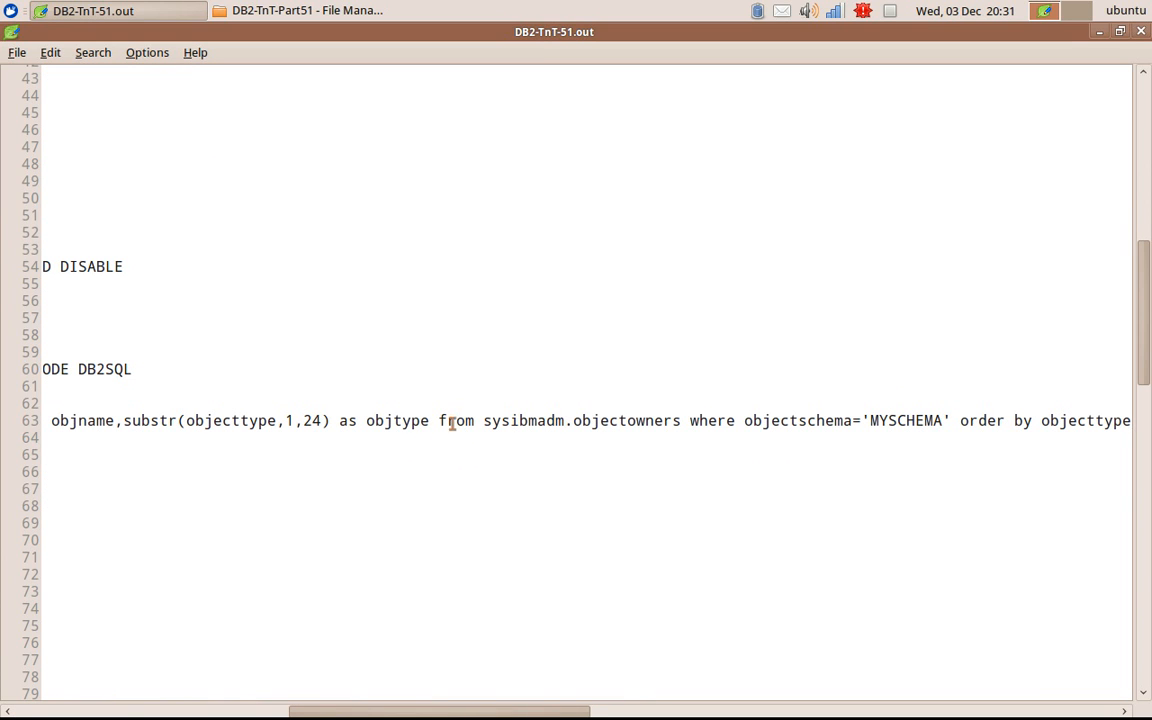
drag(481, 420, 950, 420)
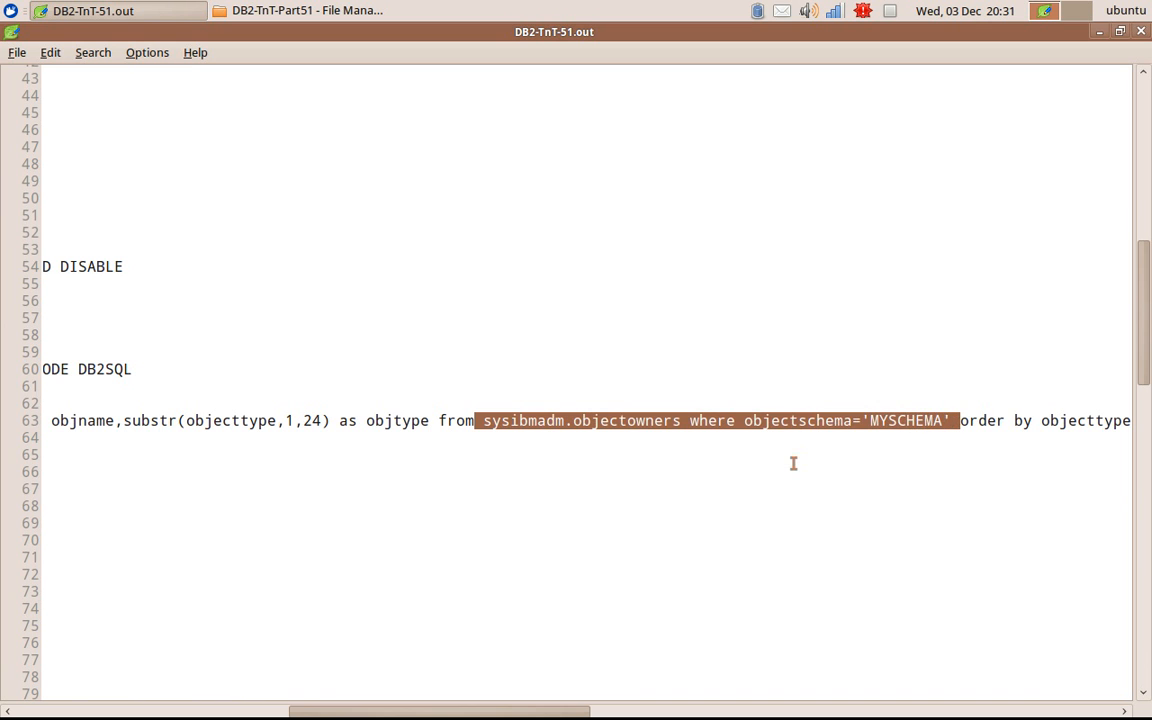
scroll(down, 3)
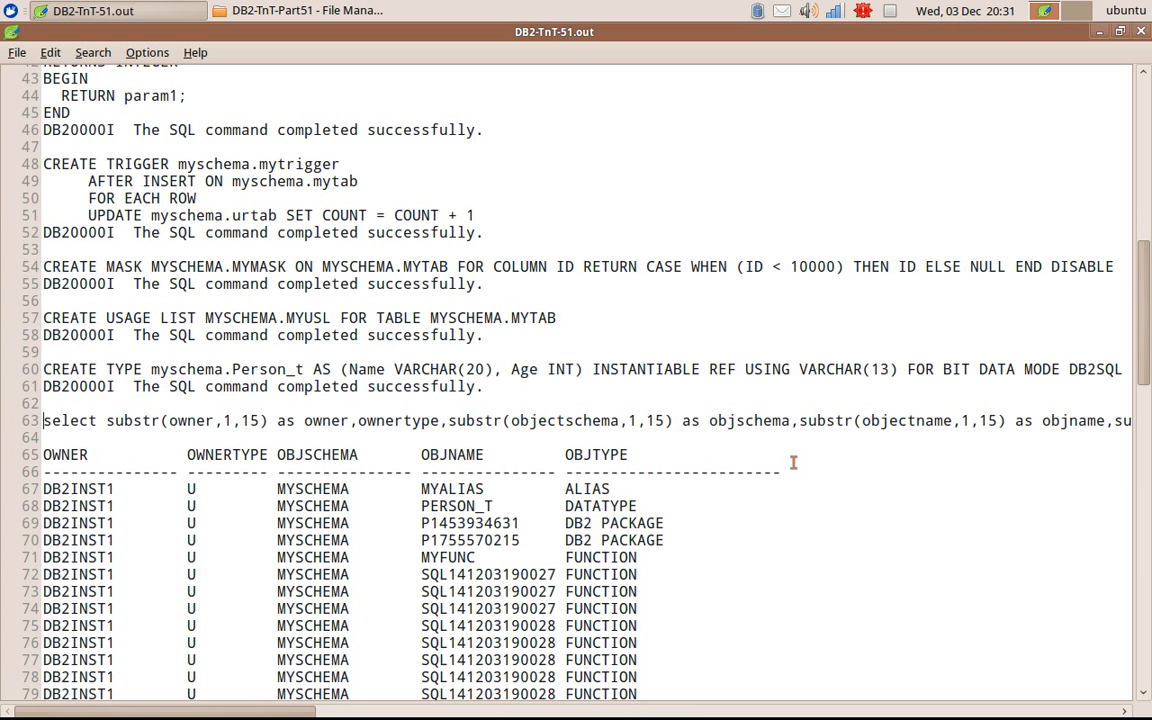
scroll(down, 3)
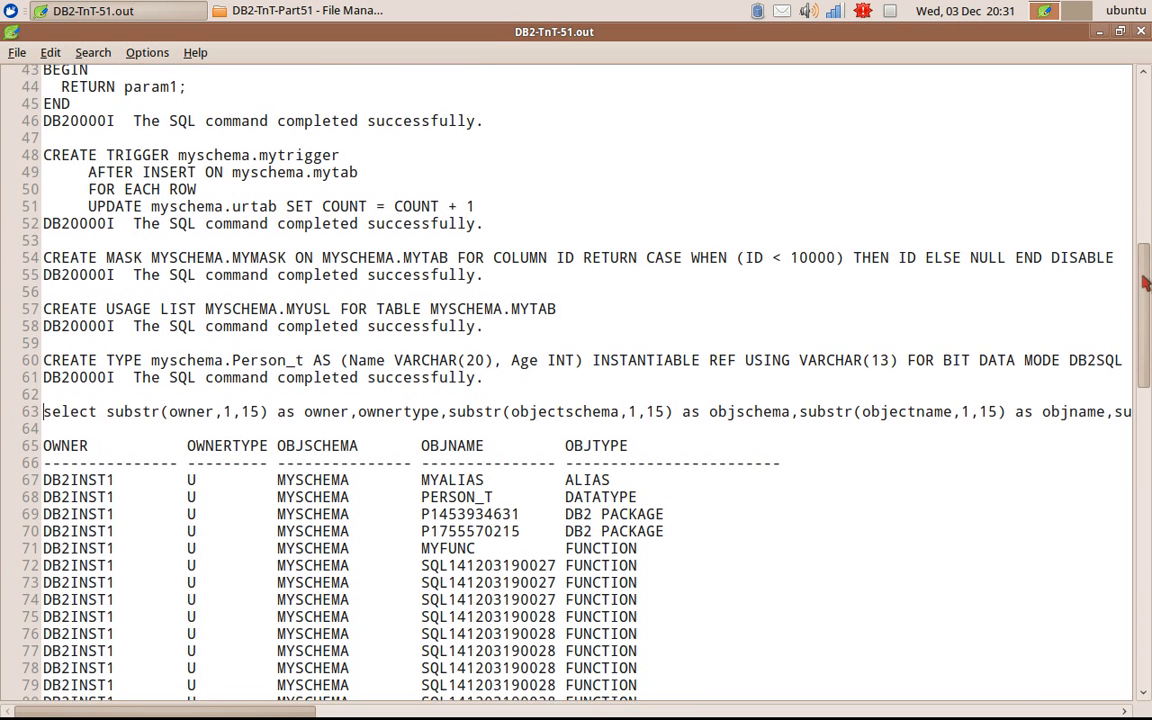
scroll(down, 3)
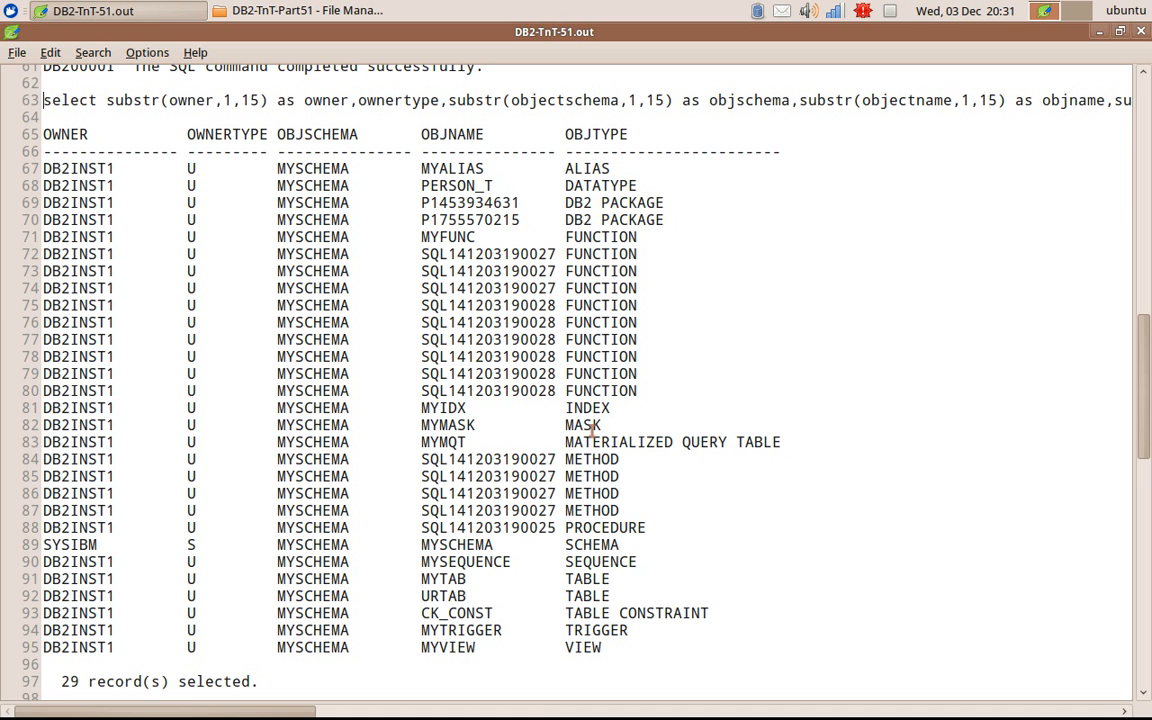
Step: Mark the MYSCHEMA, ALIAS, SCHEMA and SEQUENCE result rows and the syscat.tables query
drag(618, 442, 710, 442)
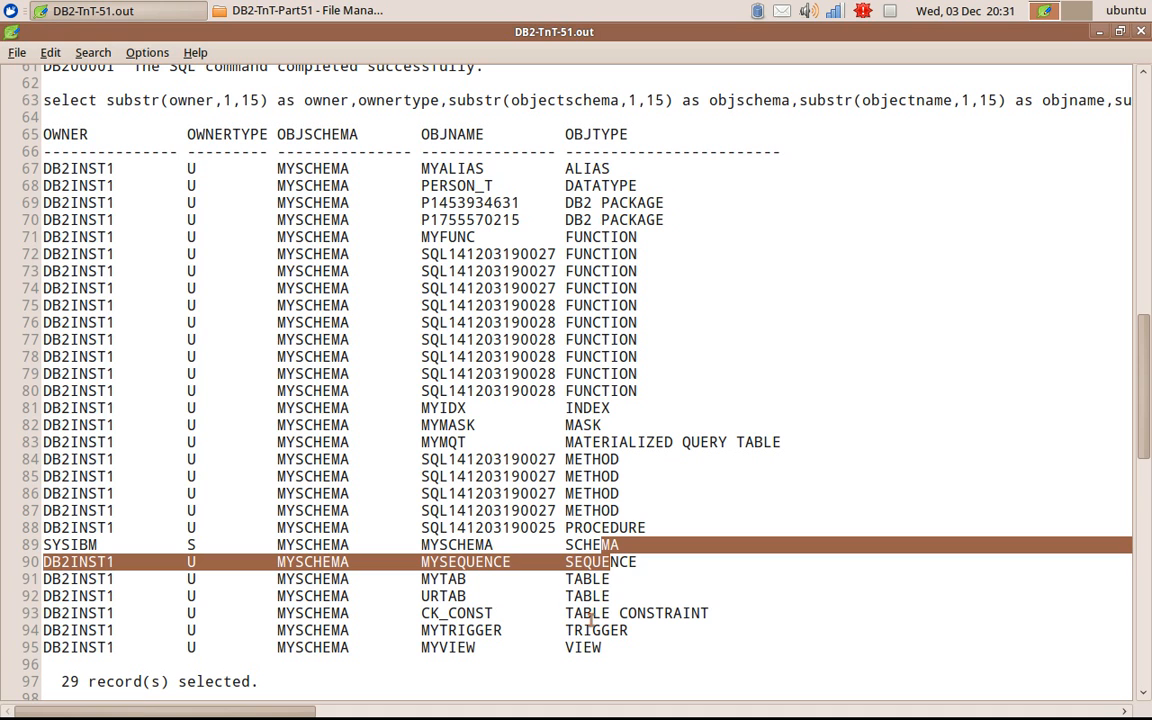
mouse_move(575, 639)
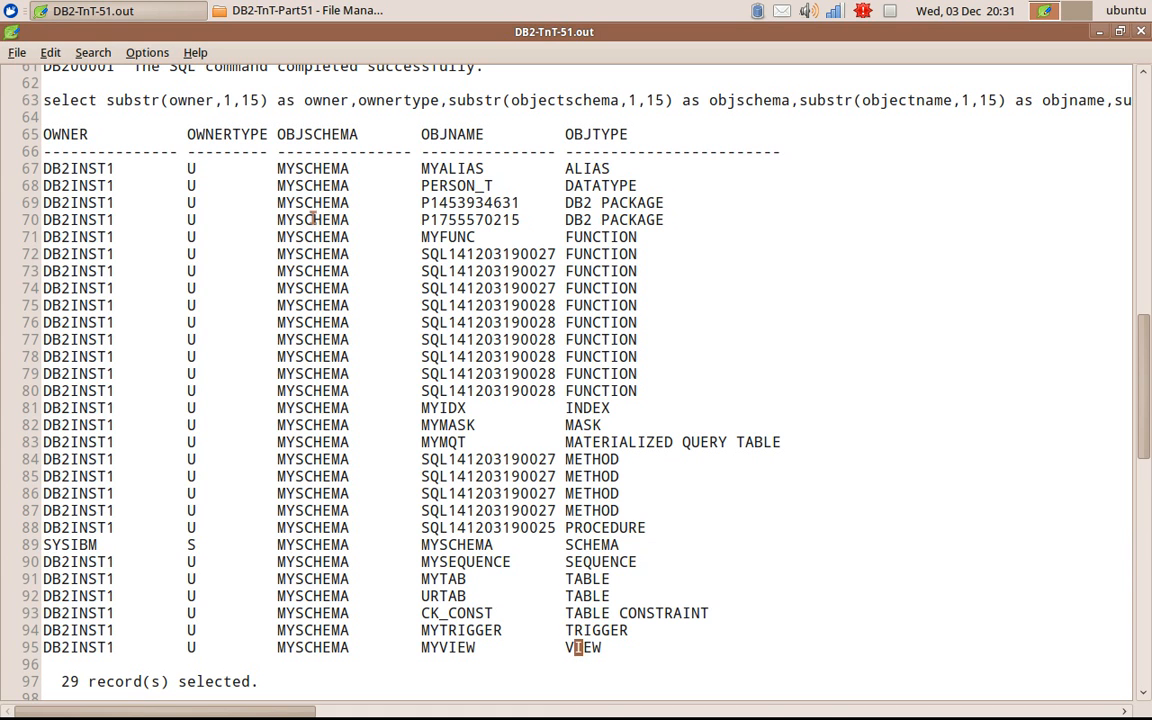
double_click(318, 168)
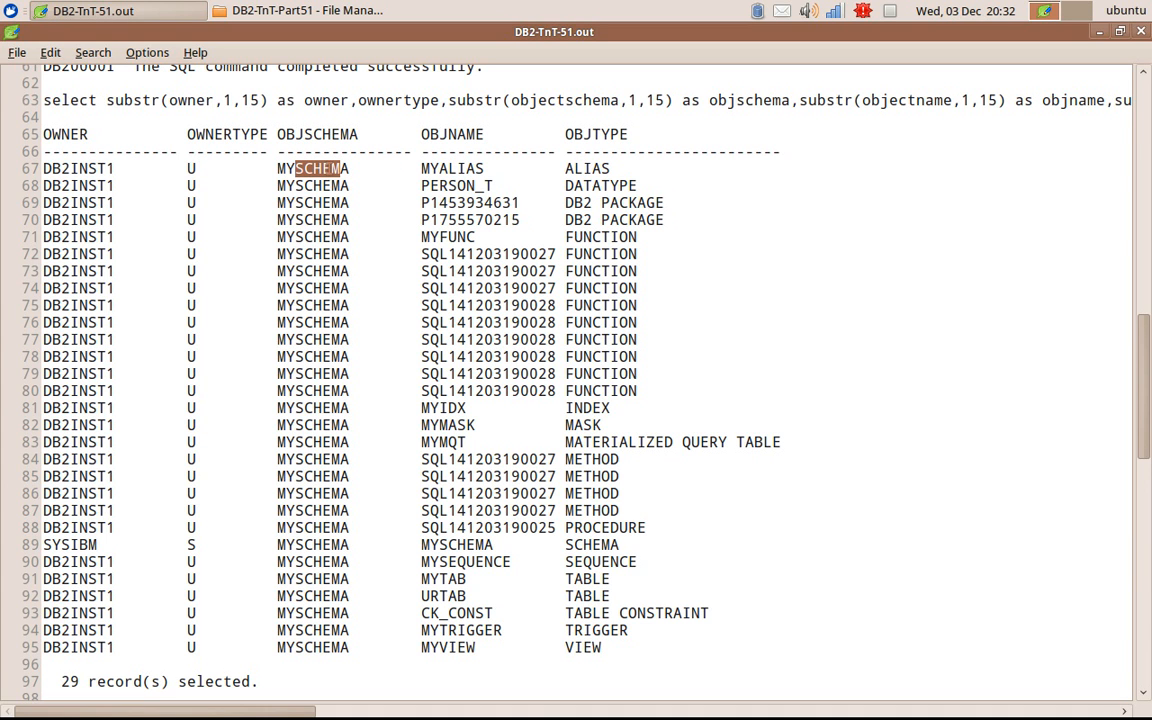
double_click(460, 168)
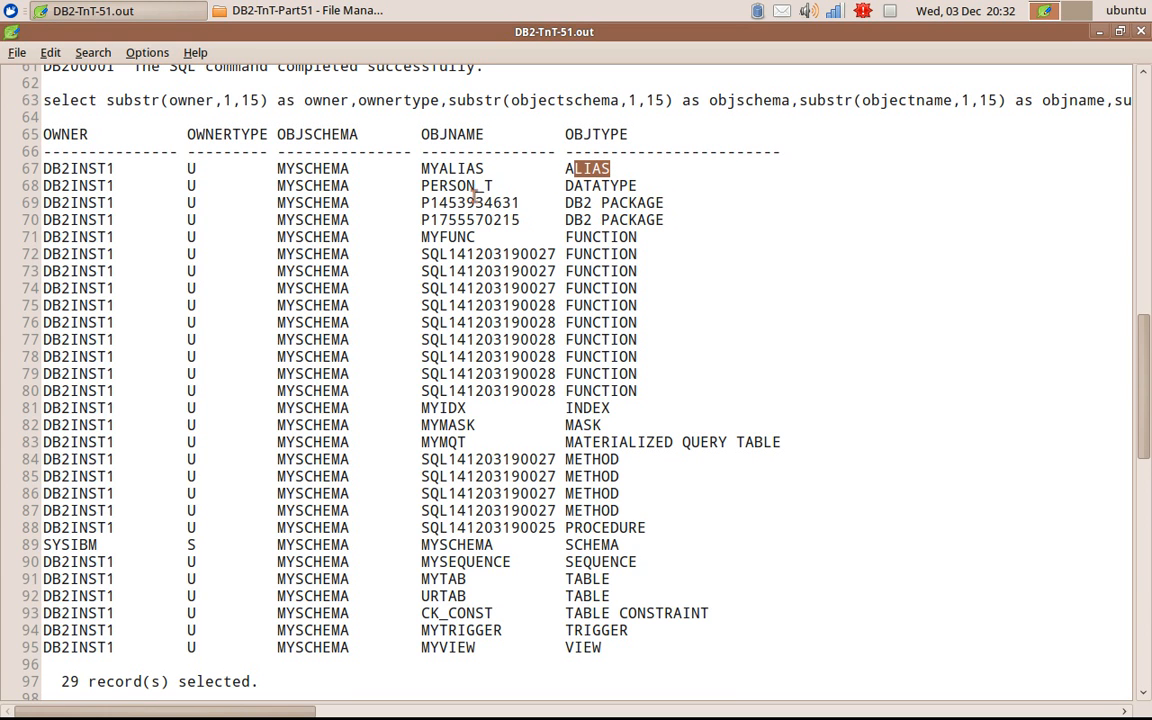
mouse_move(470, 423)
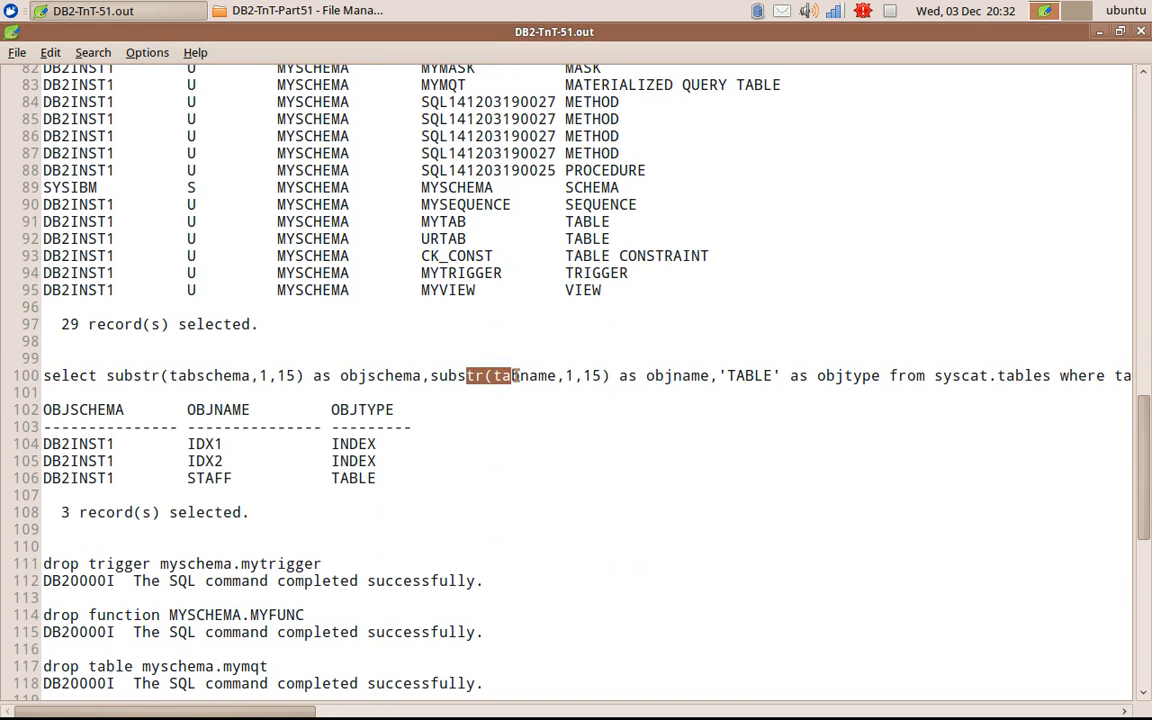
drag(510, 375, 1050, 375)
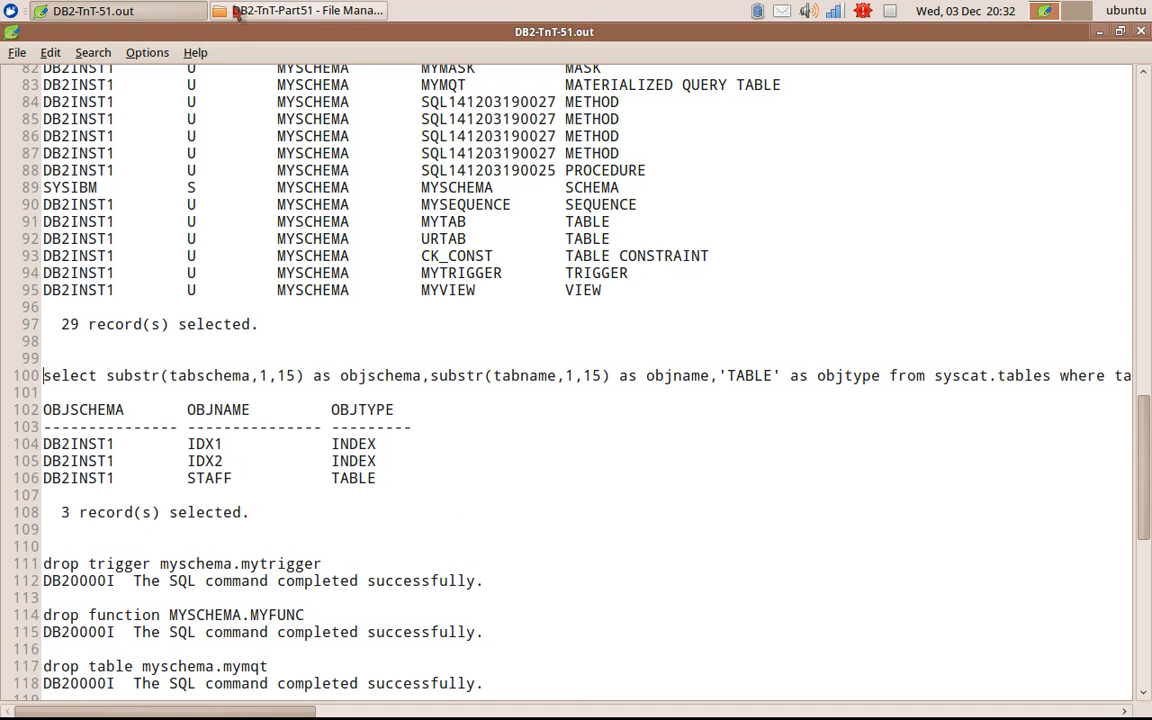
Step: Open db2look.out from File Manager
click(299, 10)
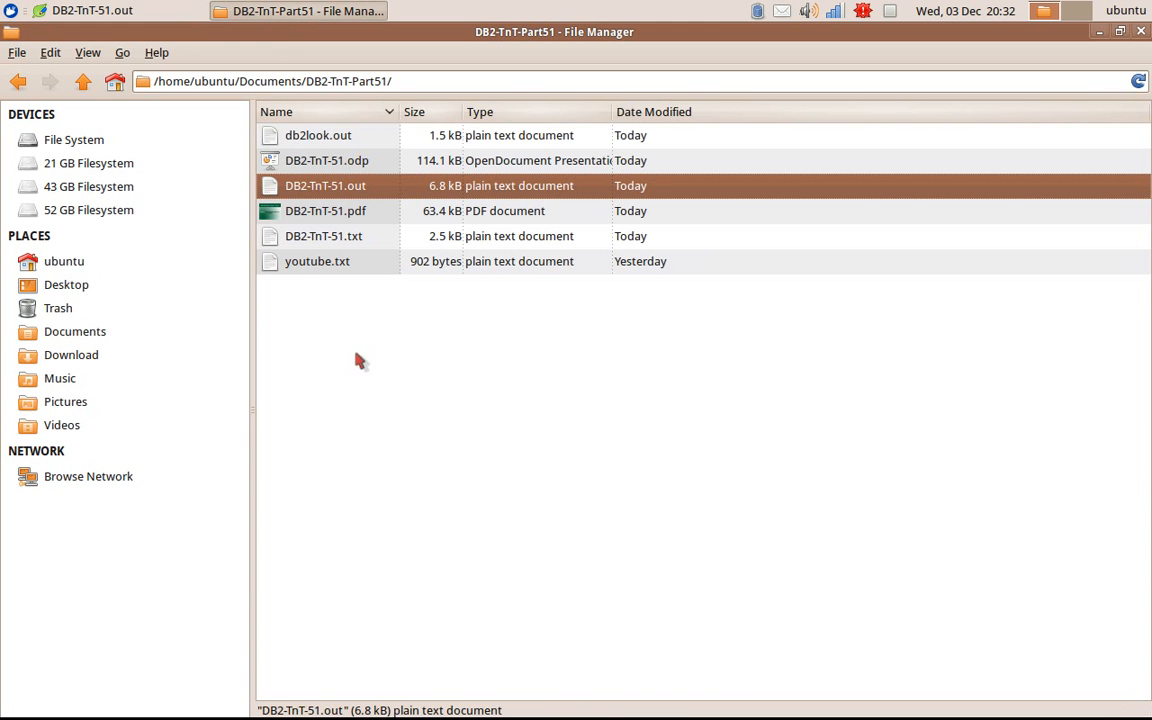
click(318, 135)
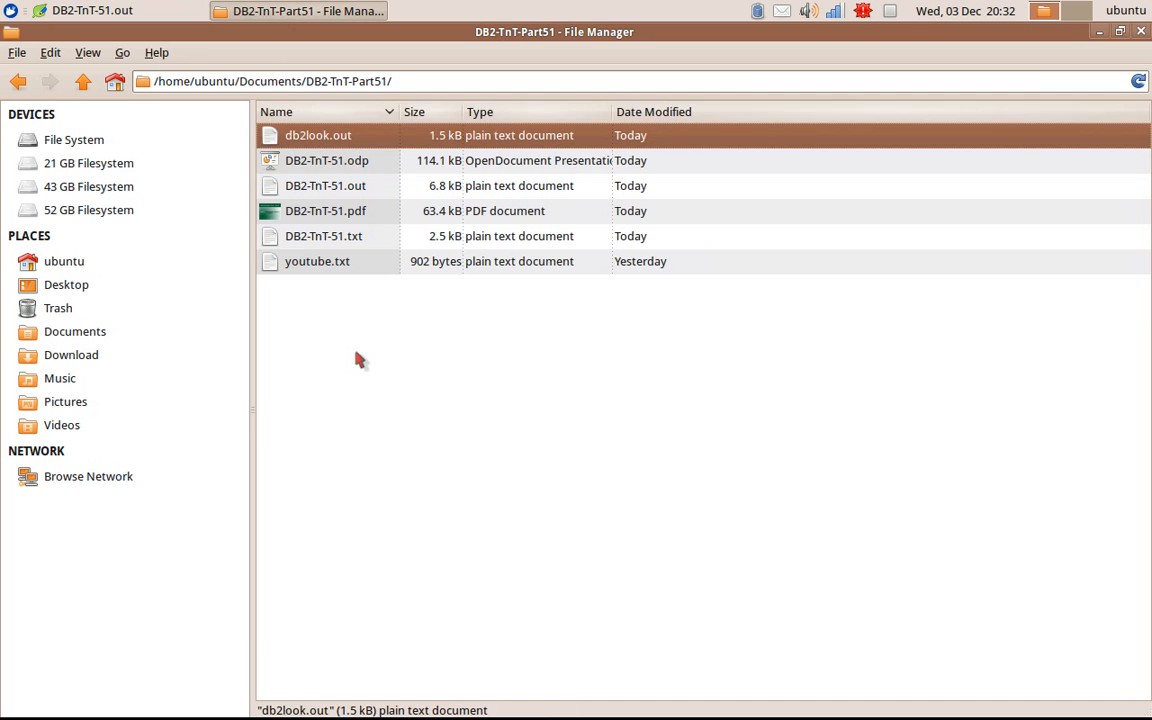
double_click(318, 135)
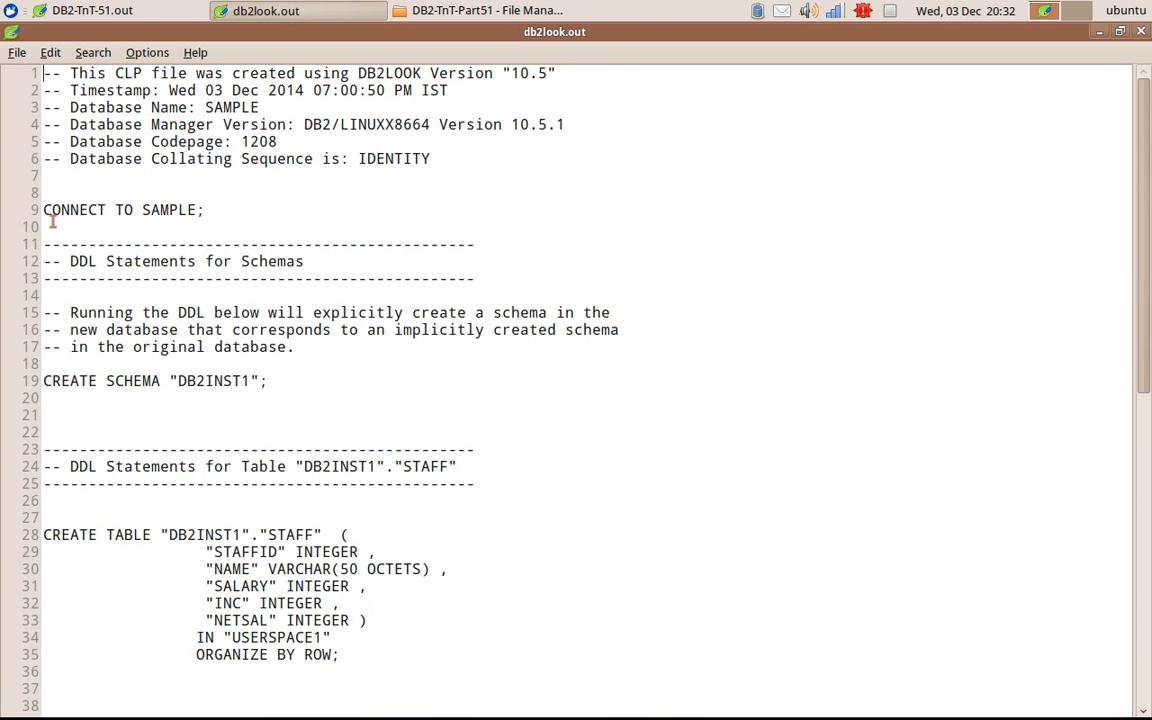
Step: Highlight CONNECT TO SAMPLE and scroll to the STAFF table and IDX1/IDX2 indexes
drag(58, 210, 205, 210)
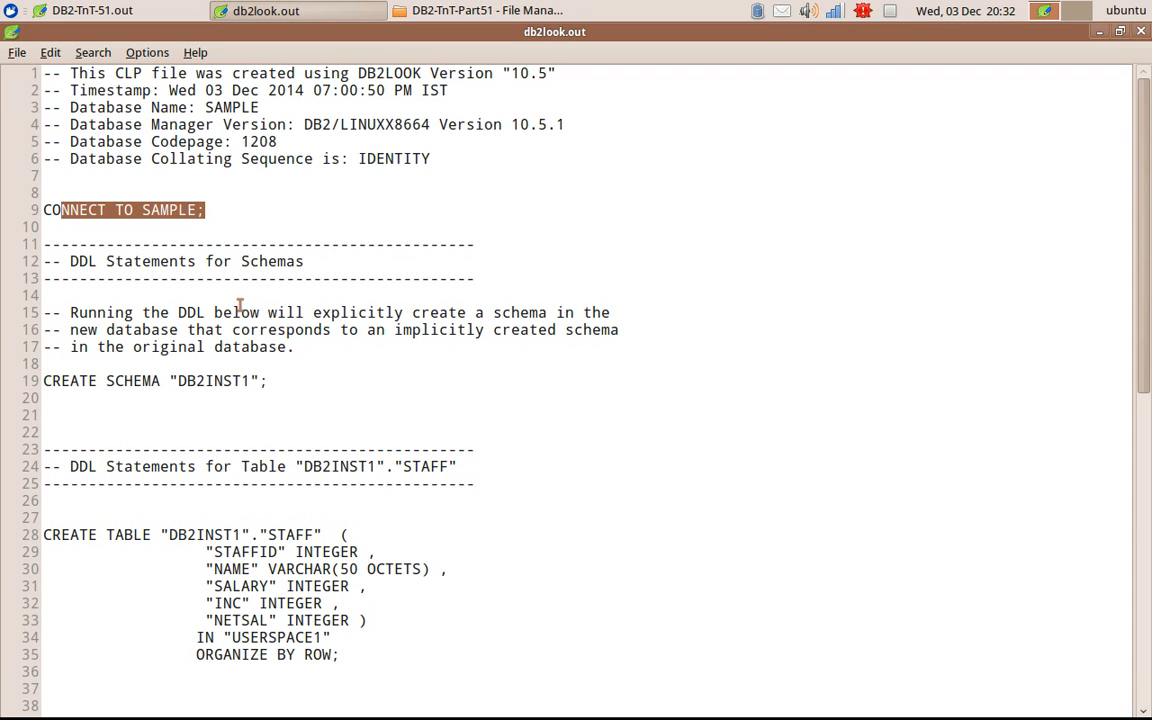
mouse_move(127, 520)
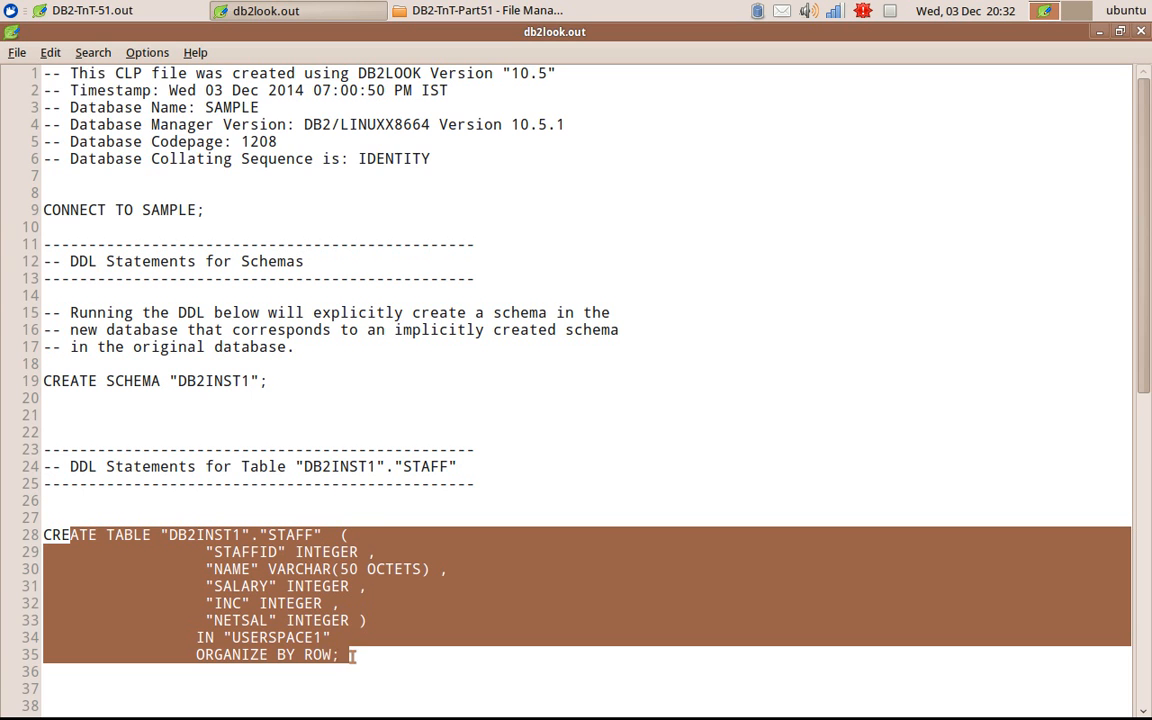
scroll(down, 3)
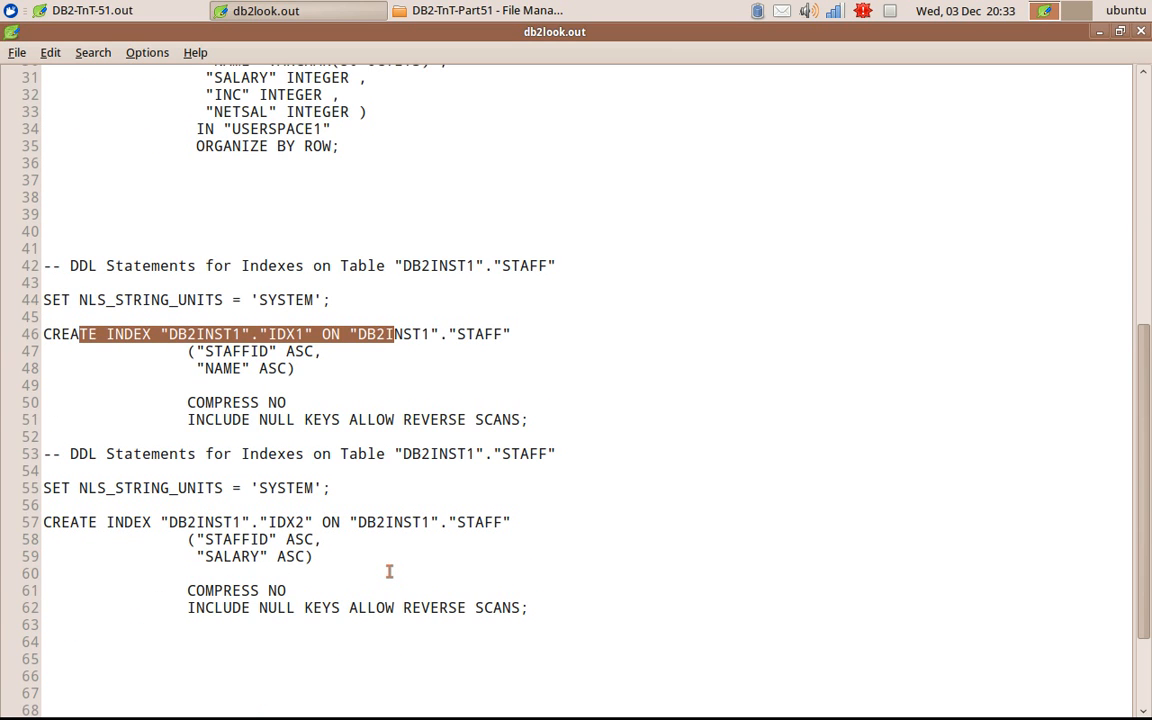
mouse_move(134, 521)
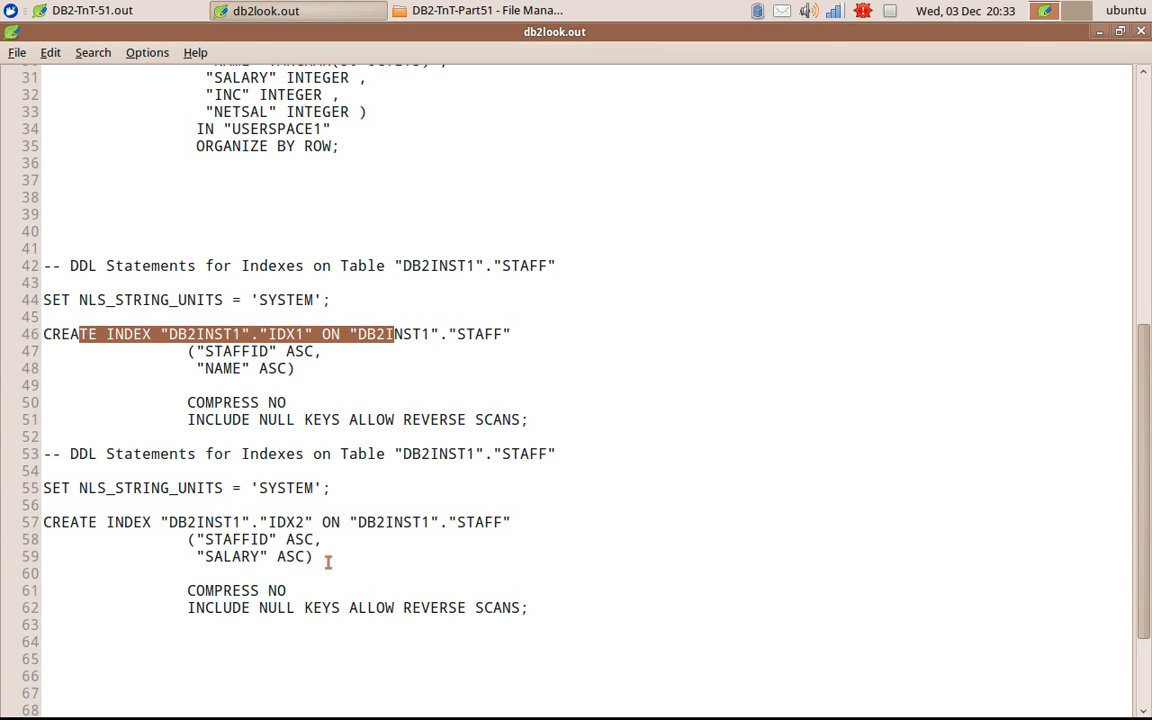
mouse_move(131, 527)
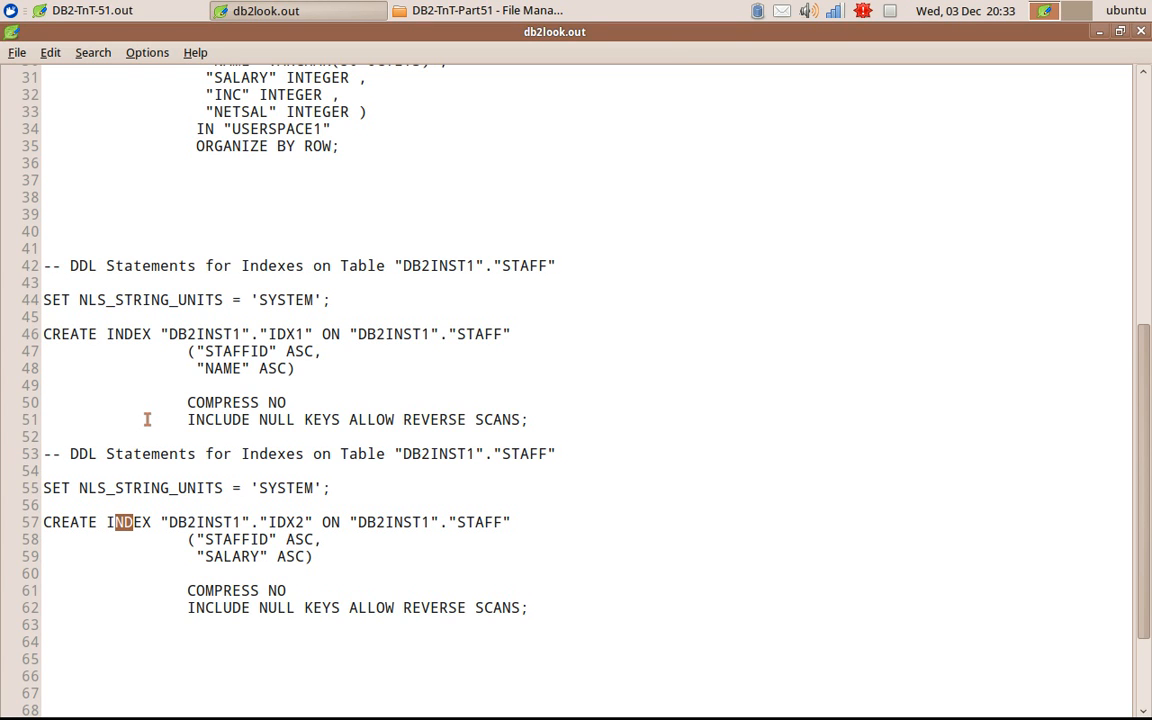
mouse_move(824, 46)
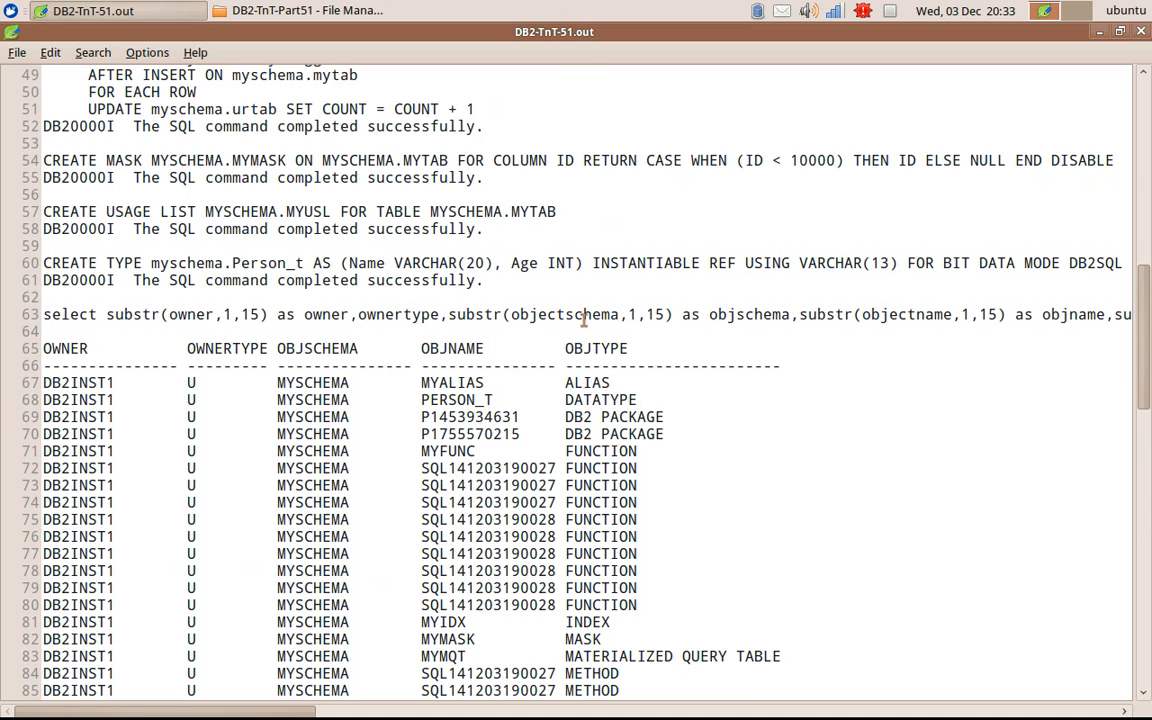
Step: Back in DB2-TnT-51.out, highlight the objschema expression in the objectowners query
drag(585, 314, 753, 314)
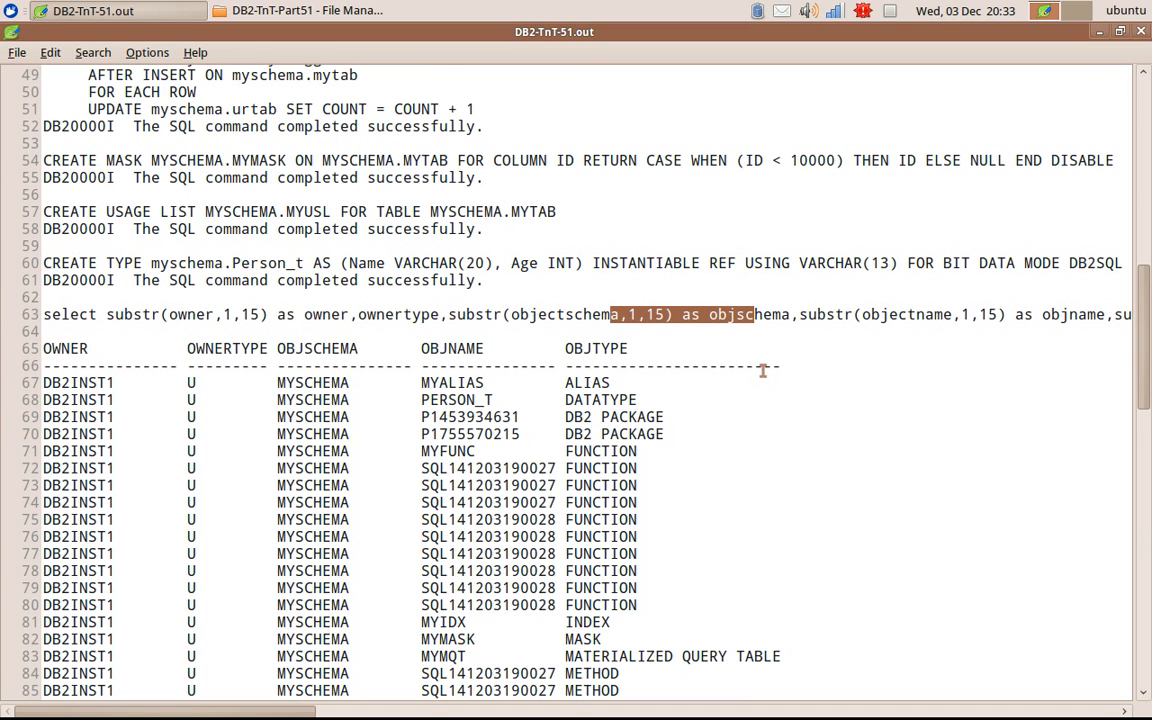